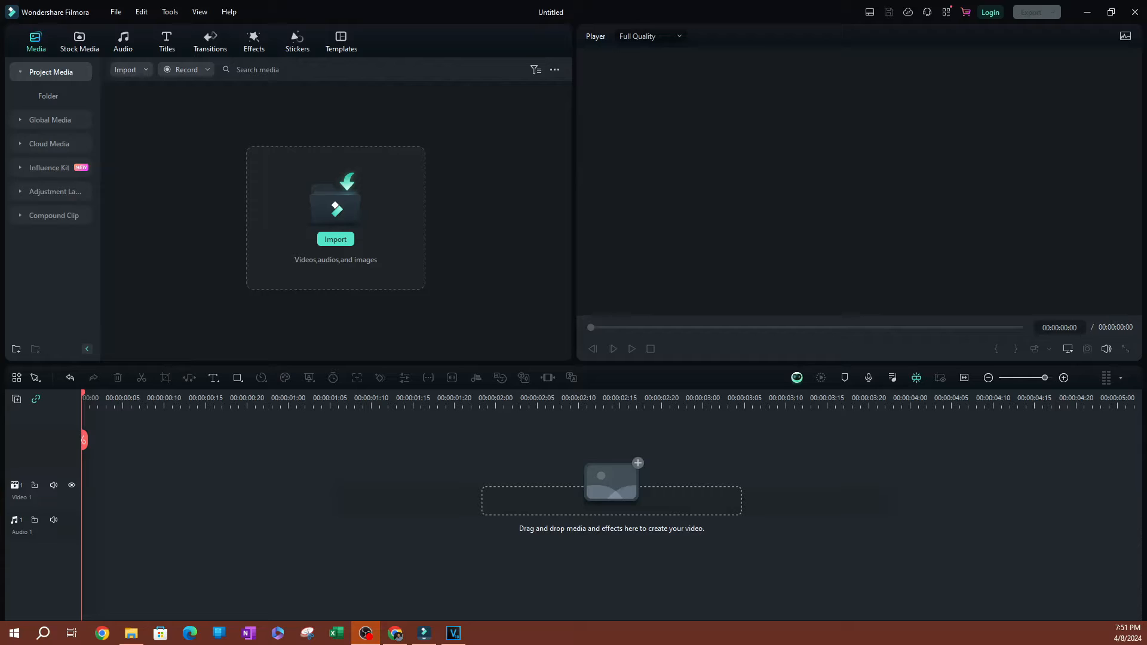
Check Filmora for updates, then view the saved intros under Influence Kit's My File.
left_click(228, 12)
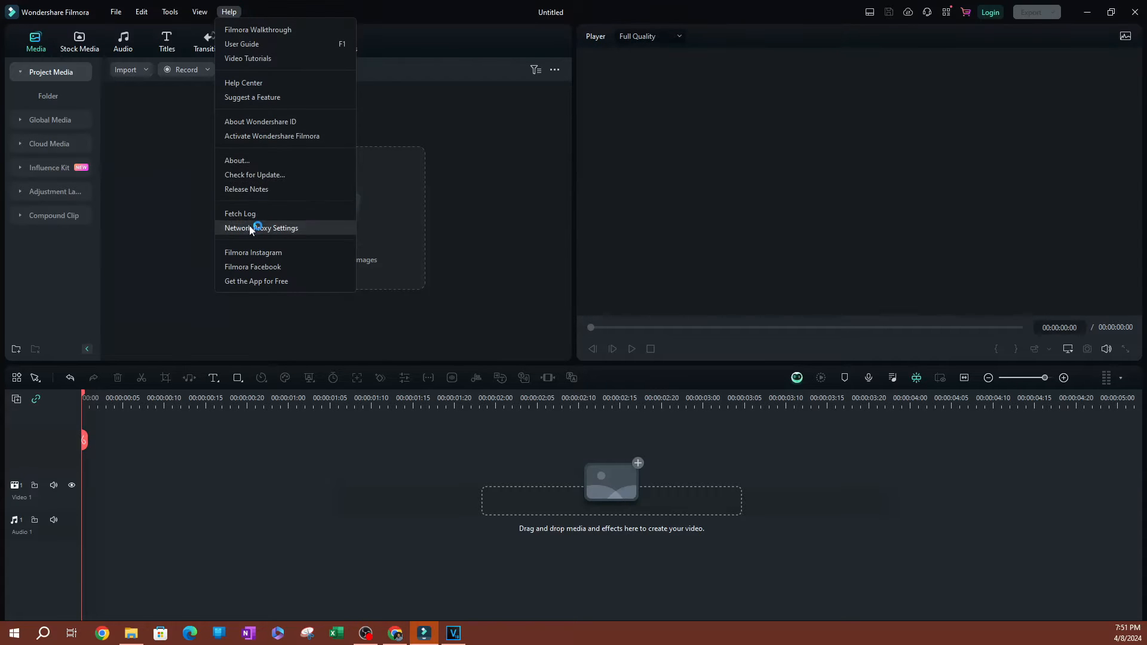
left_click(255, 174)
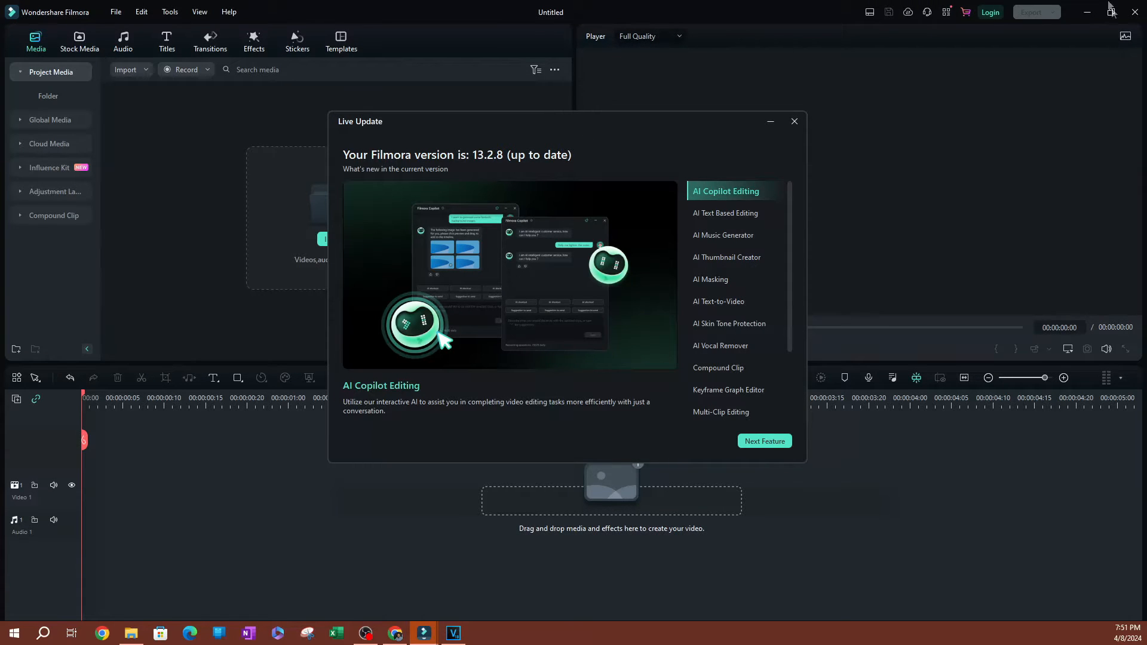
left_click(730, 213)
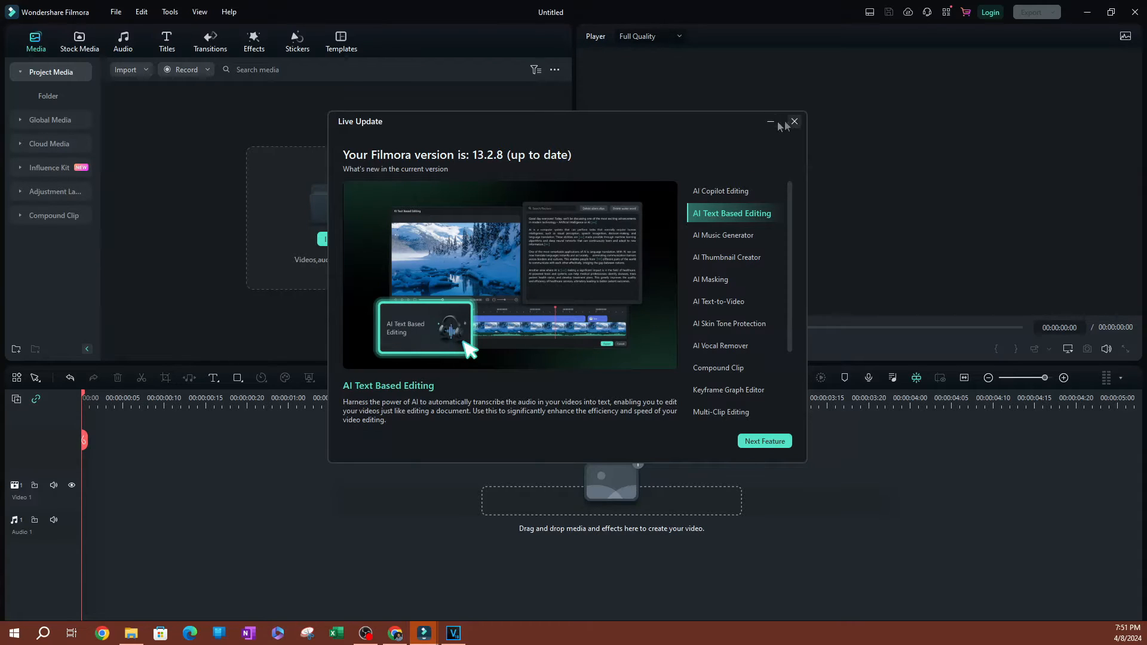
left_click(794, 121)
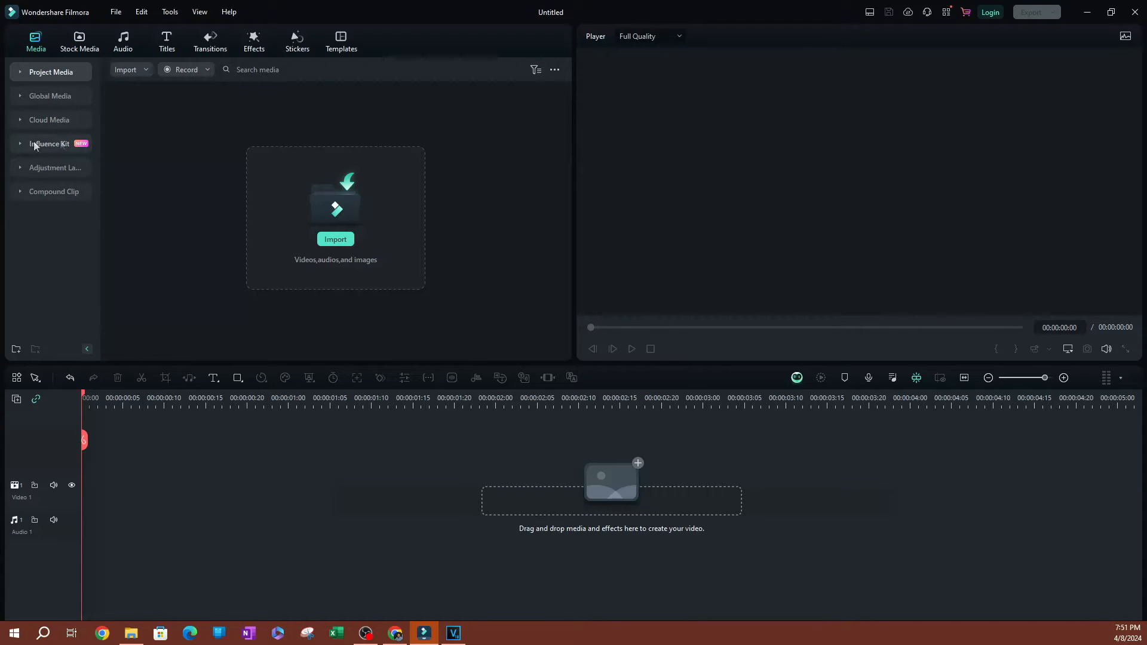
mouse_move(29, 151)
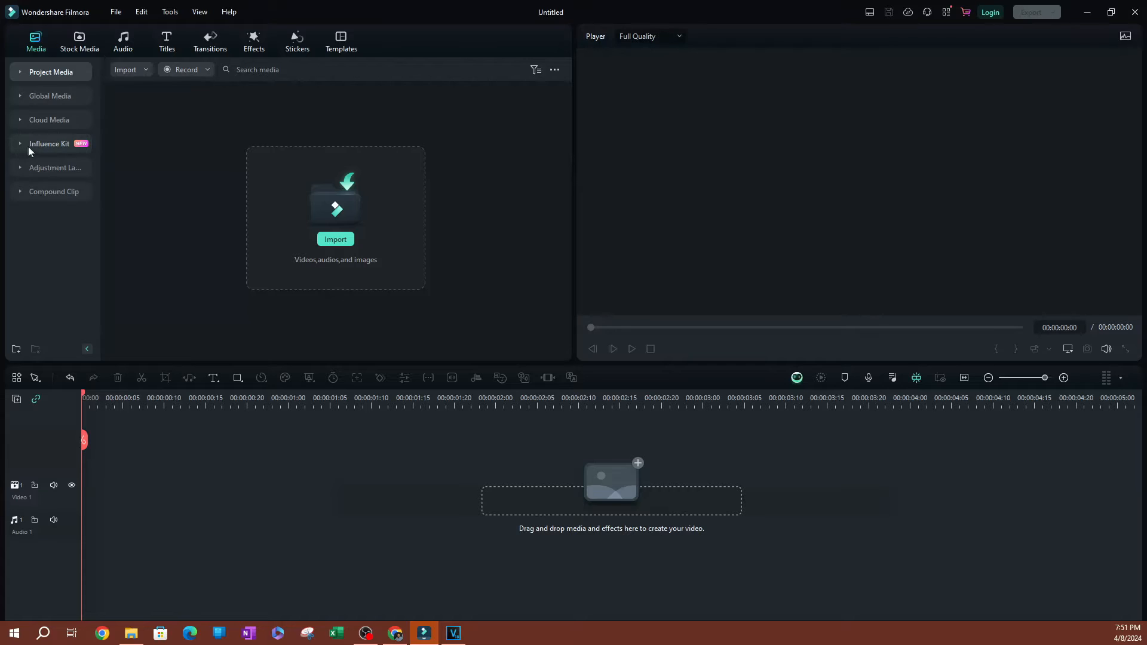
left_click(49, 143)
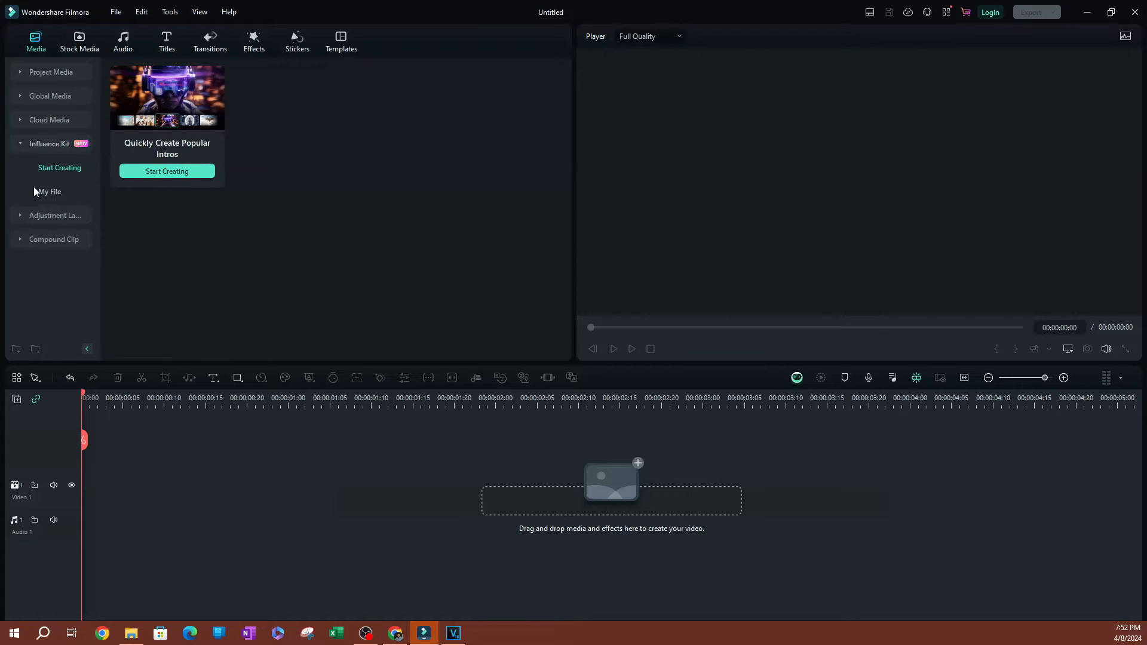
left_click(49, 191)
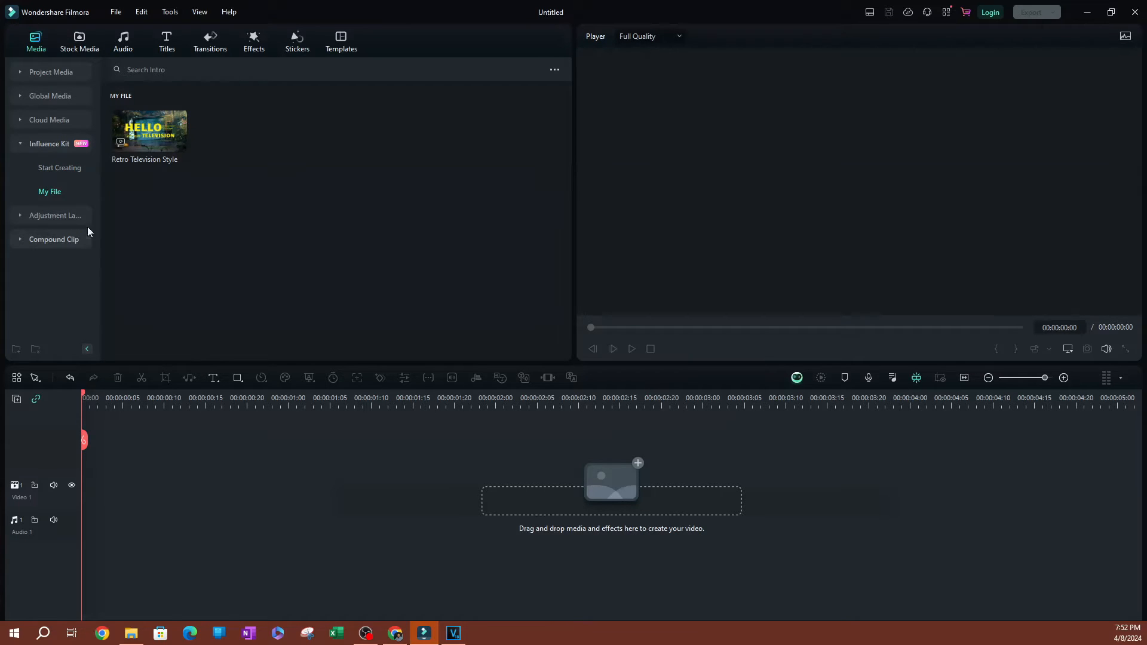
mouse_move(240, 198)
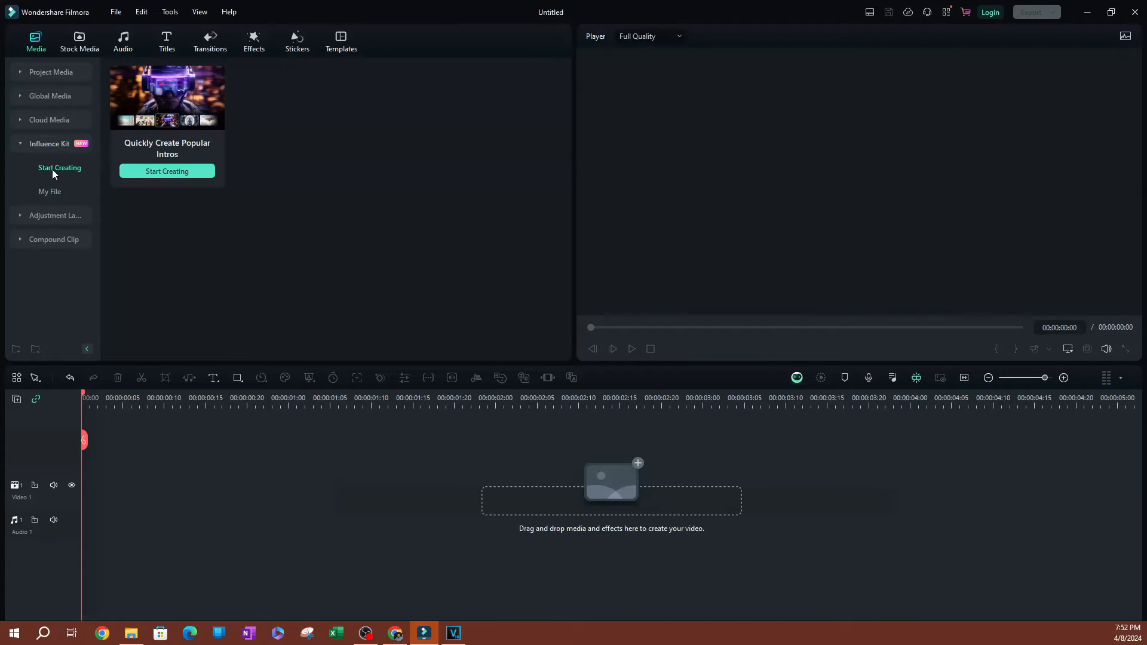
mouse_move(59, 167)
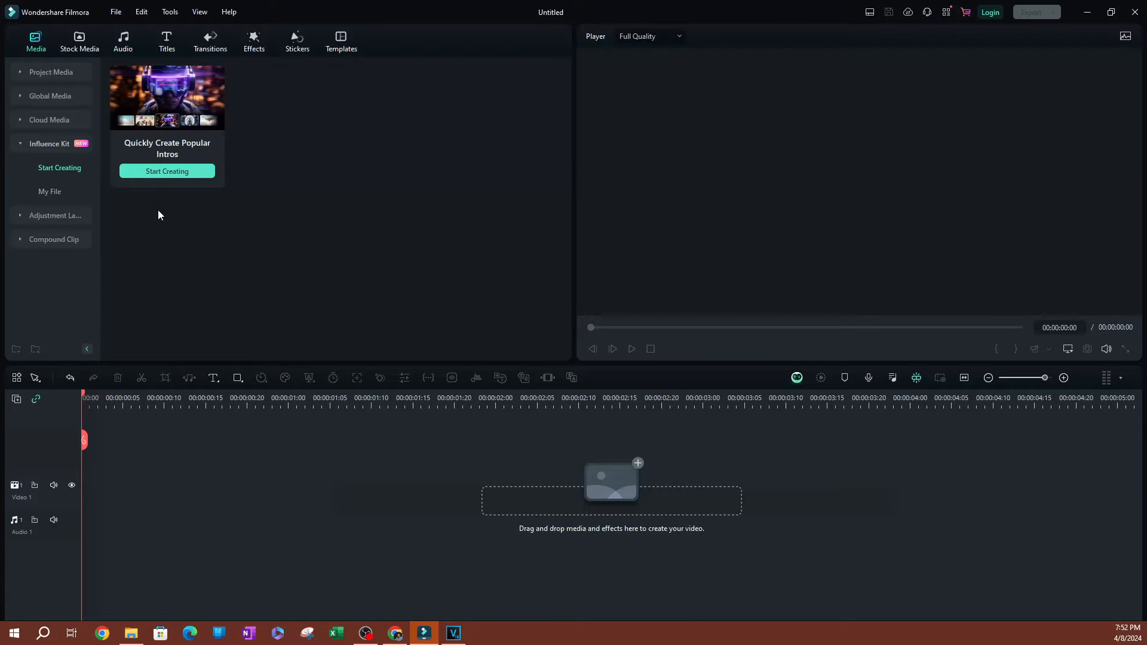
mouse_move(173, 178)
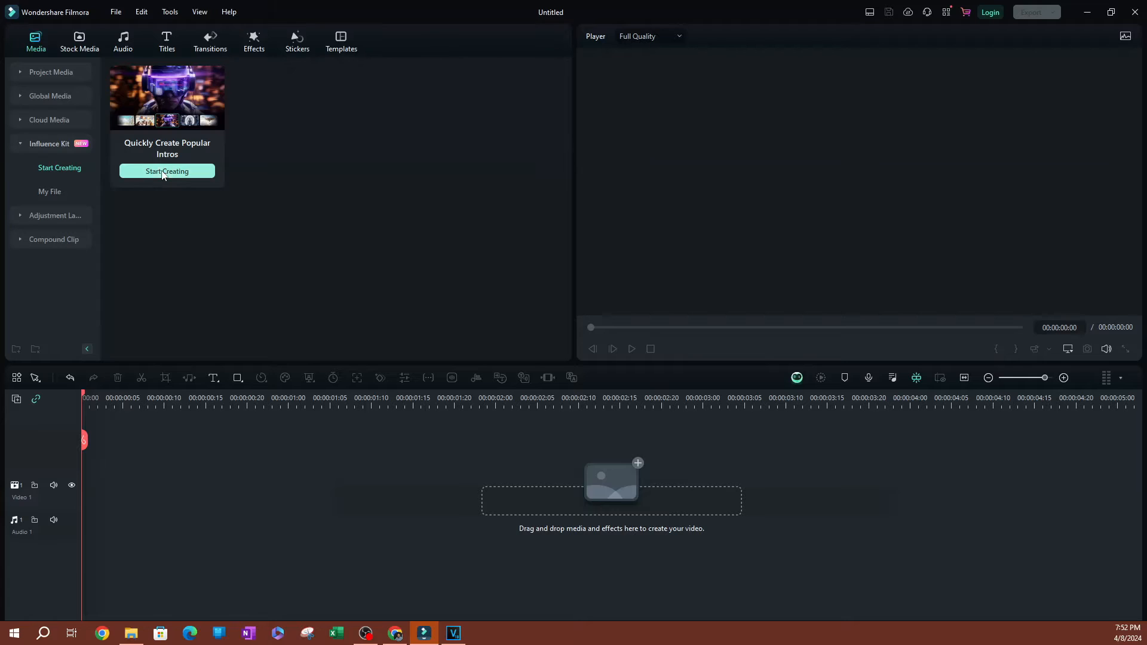
Browse the intro templates and preview Retro Television Style.
left_click(167, 172)
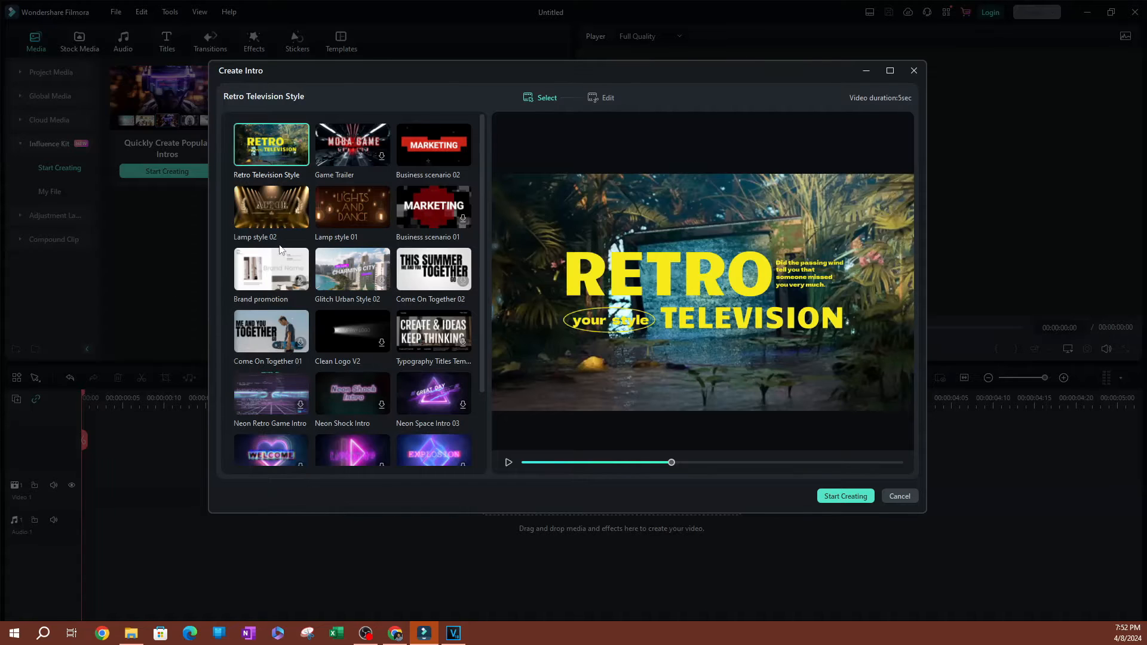
scroll("down", 3)
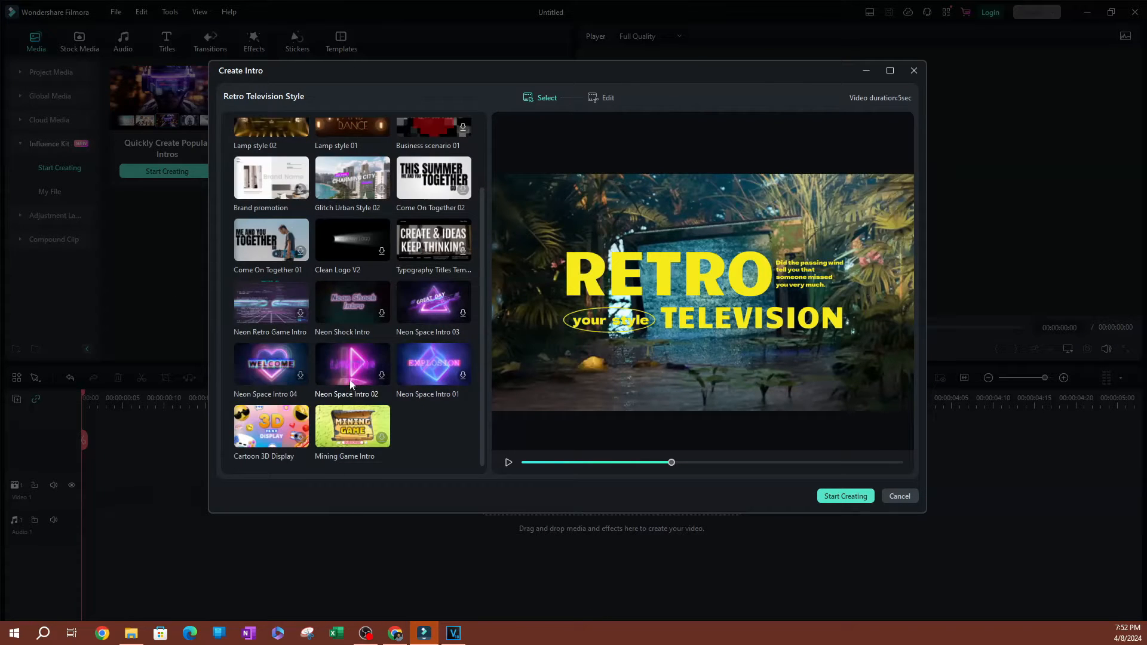
mouse_move(342, 351)
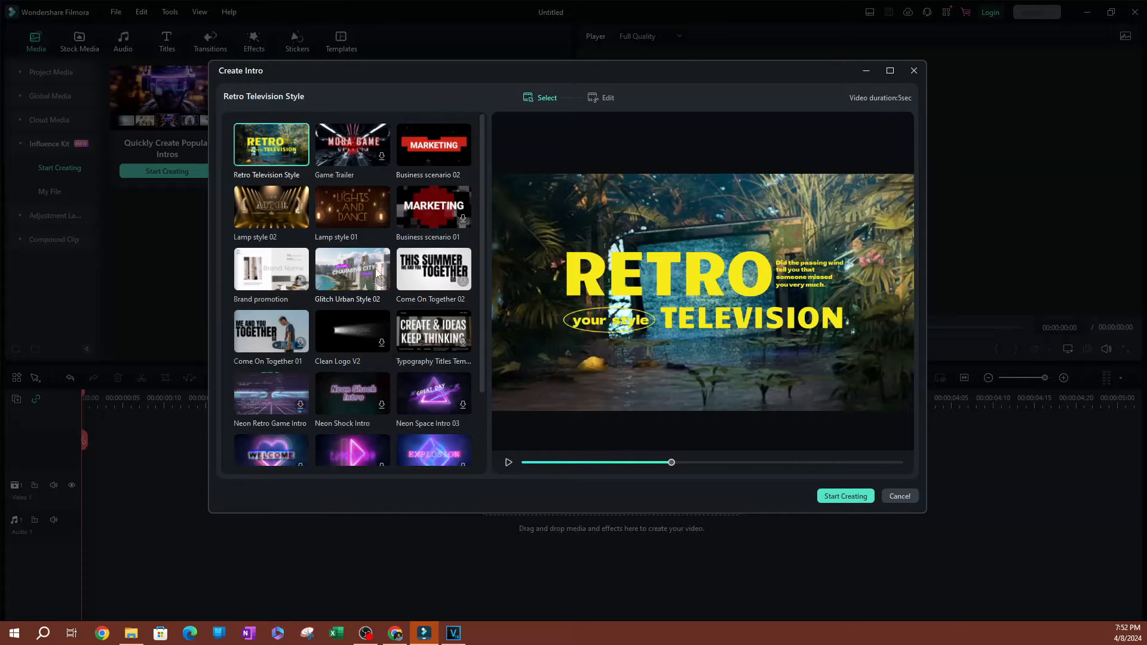
mouse_move(369, 203)
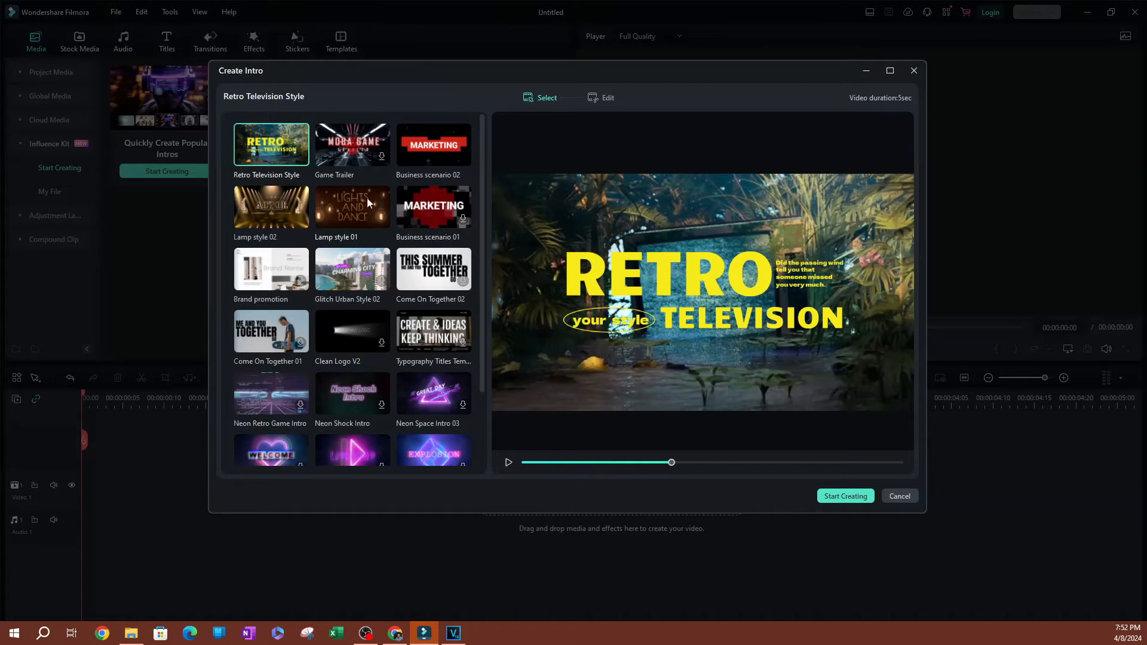
mouse_move(315, 211)
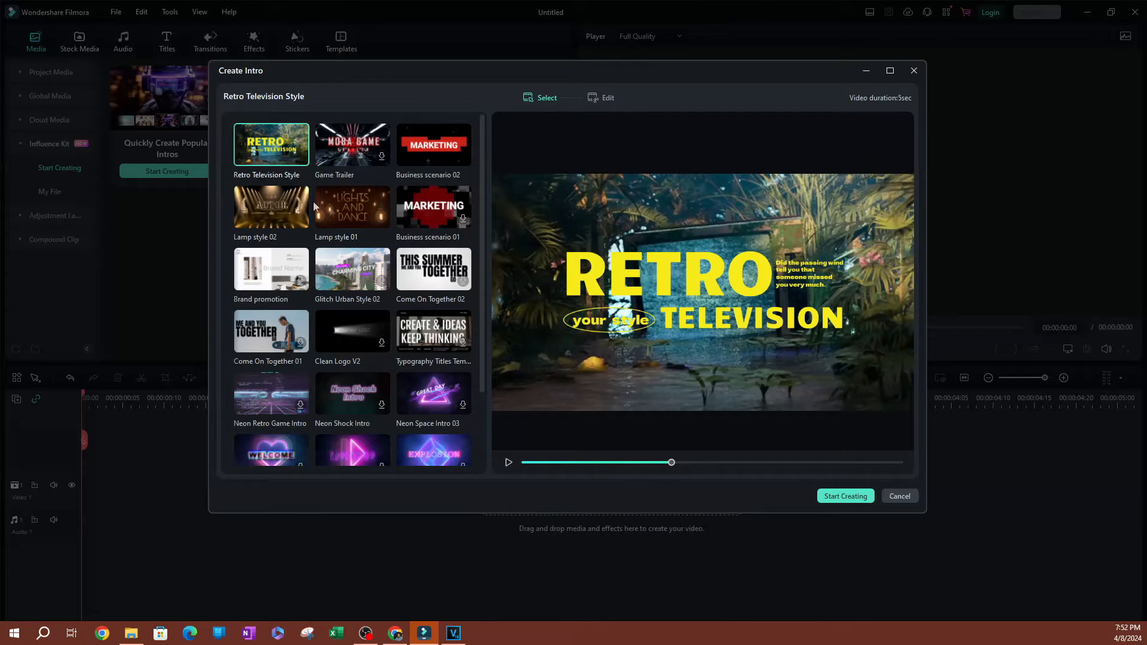
mouse_move(371, 353)
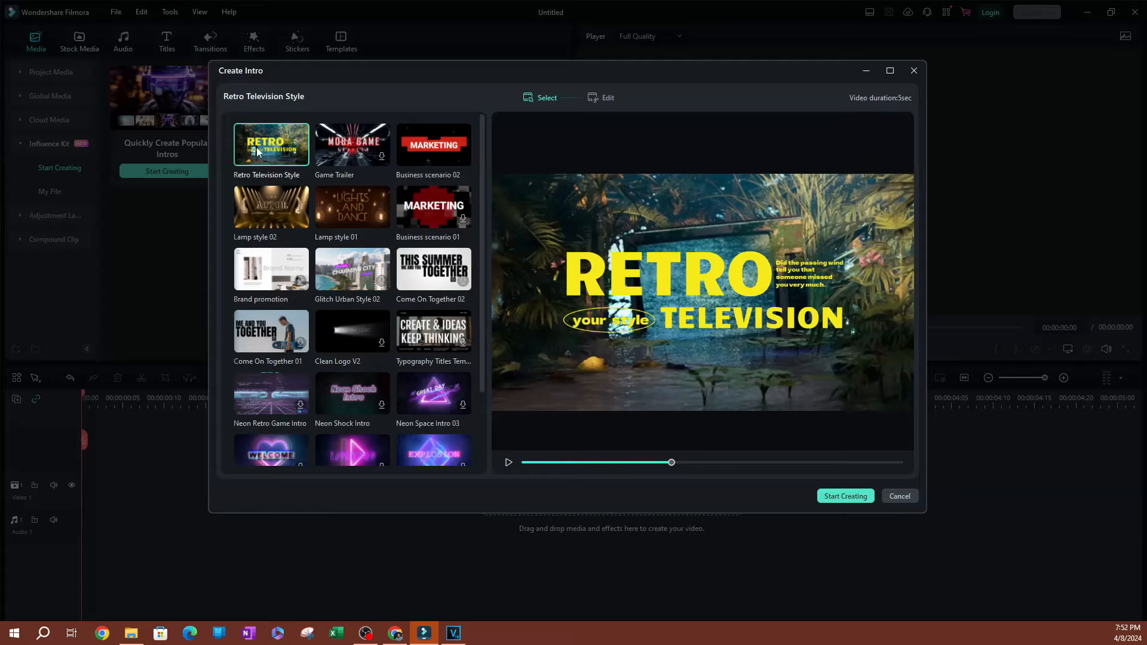
left_click(508, 462)
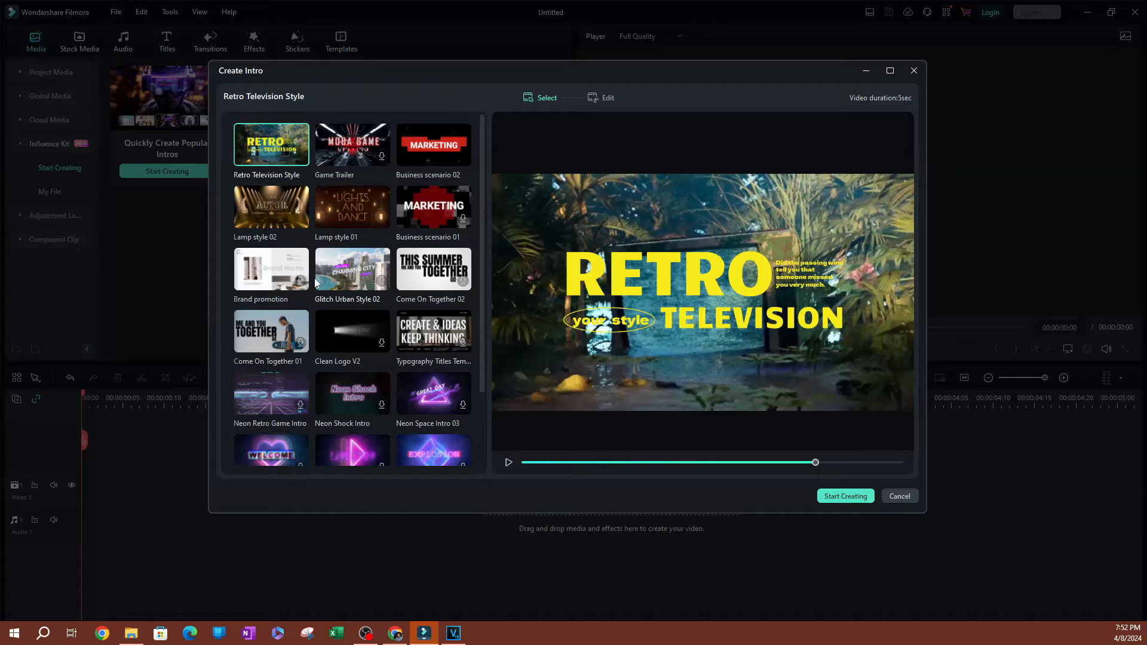
mouse_move(252, 166)
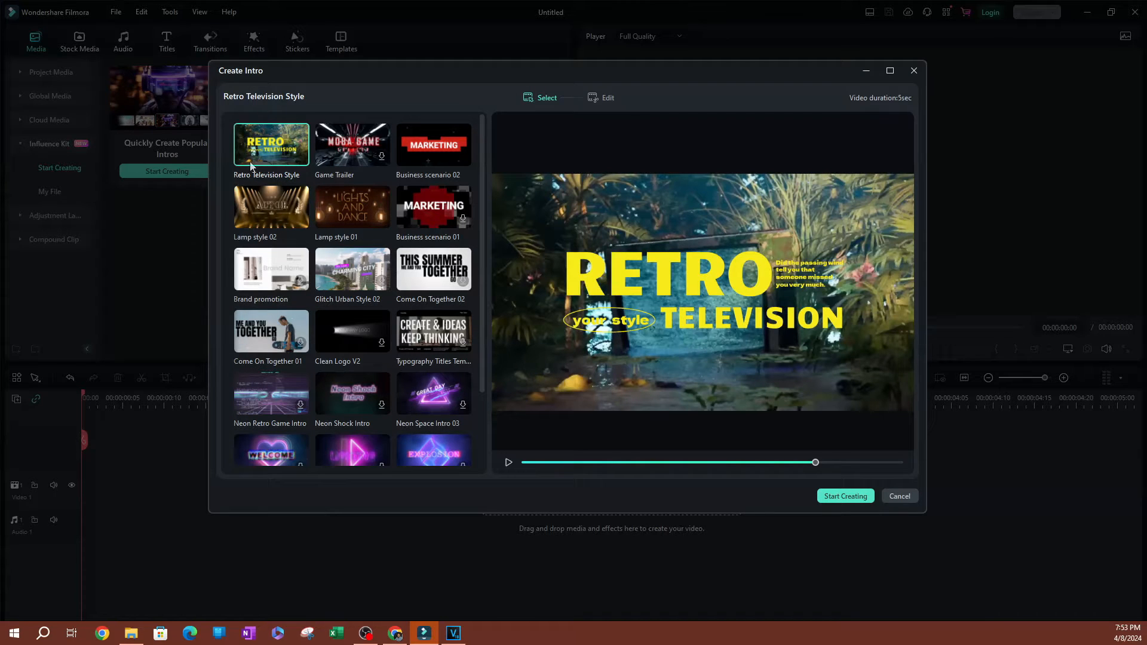
mouse_move(557, 113)
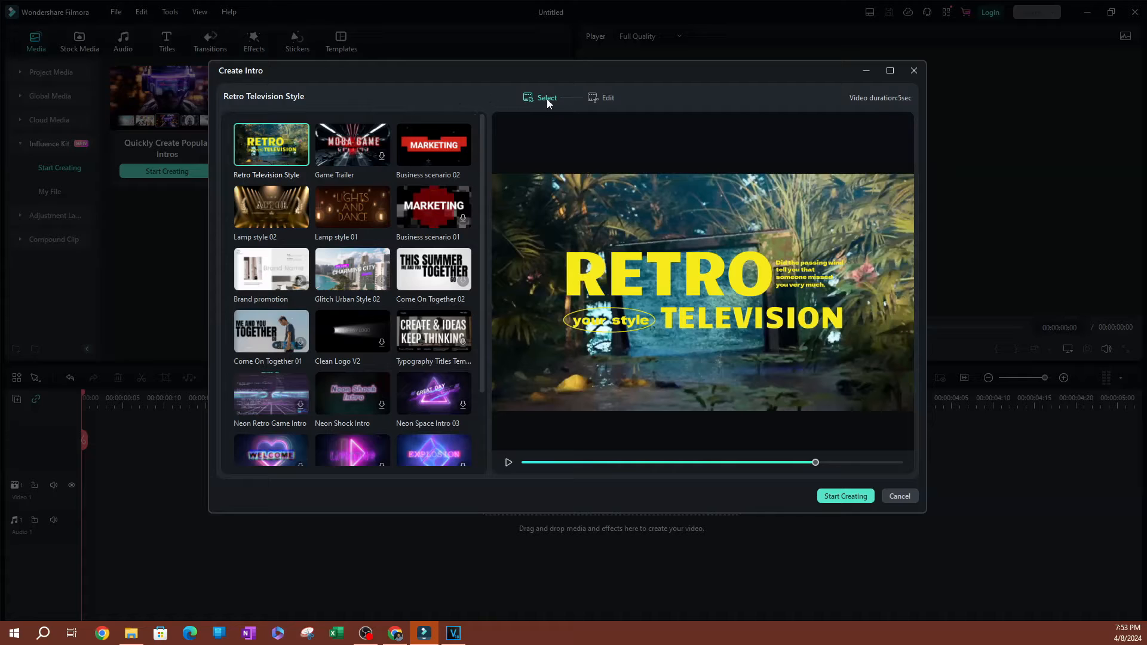
mouse_move(577, 22)
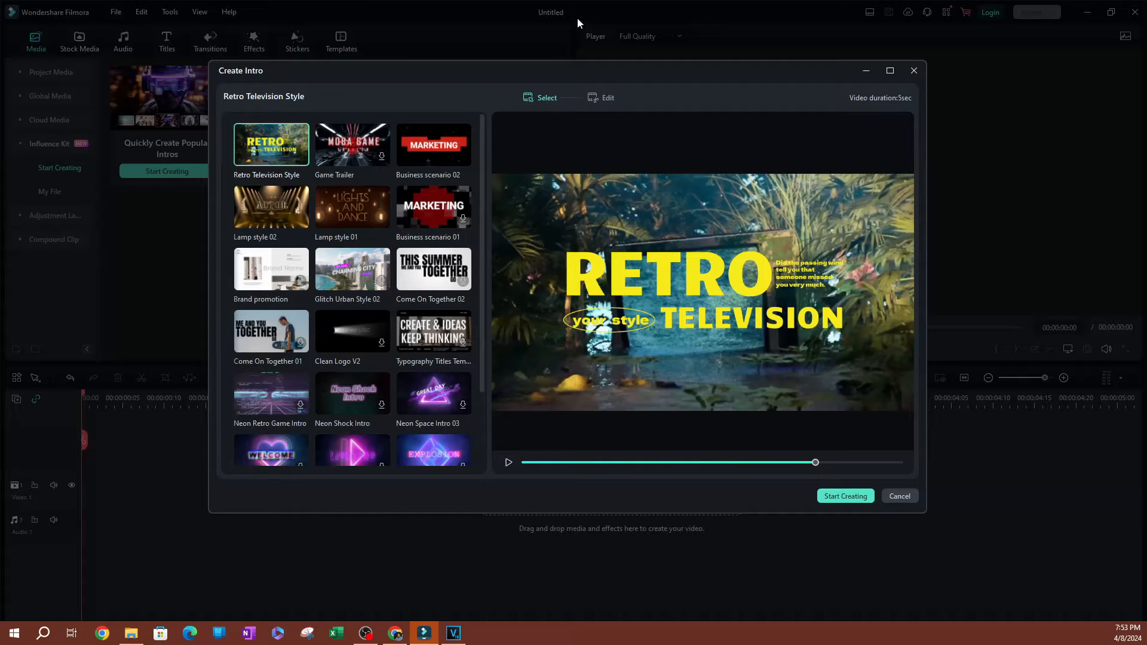
mouse_move(364, 221)
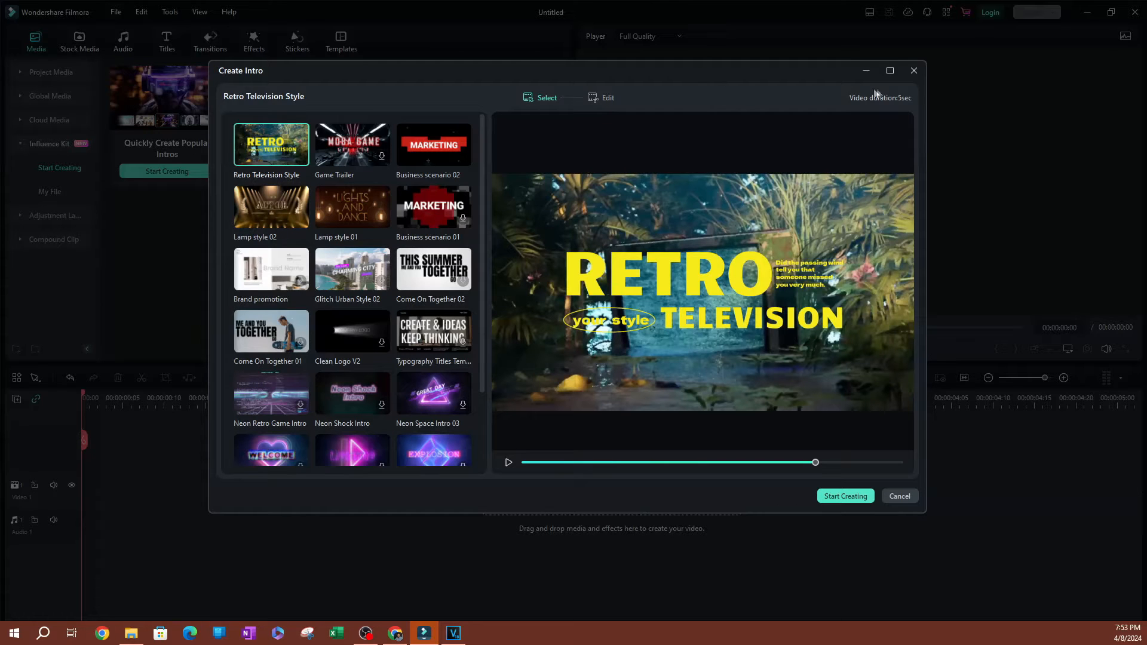
mouse_move(879, 109)
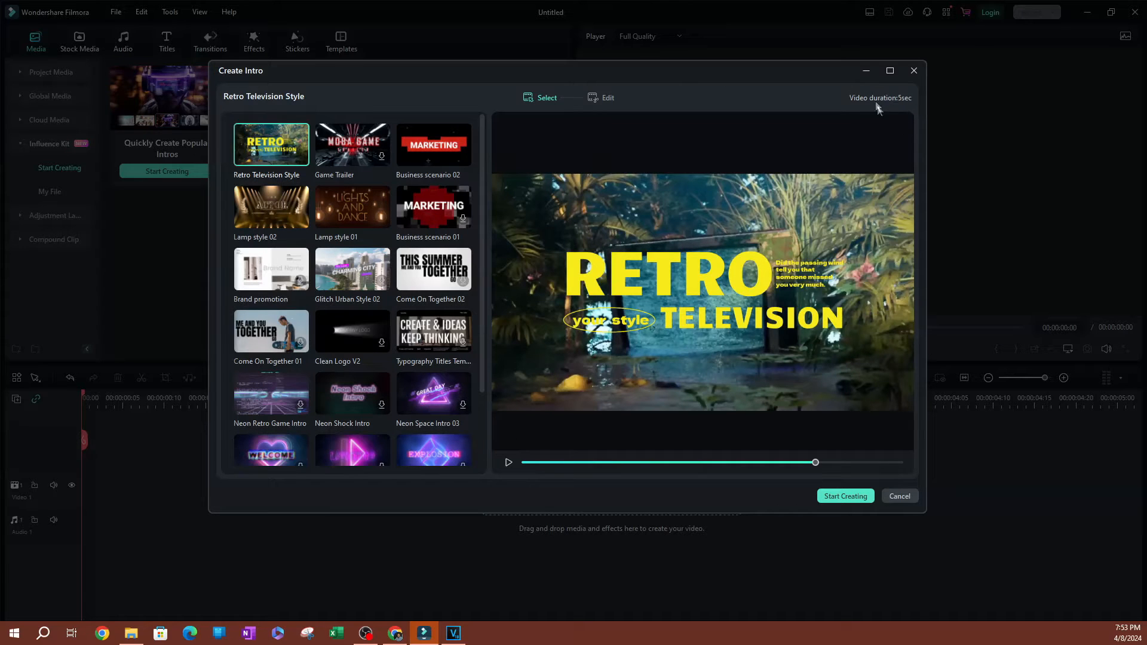
mouse_move(897, 108)
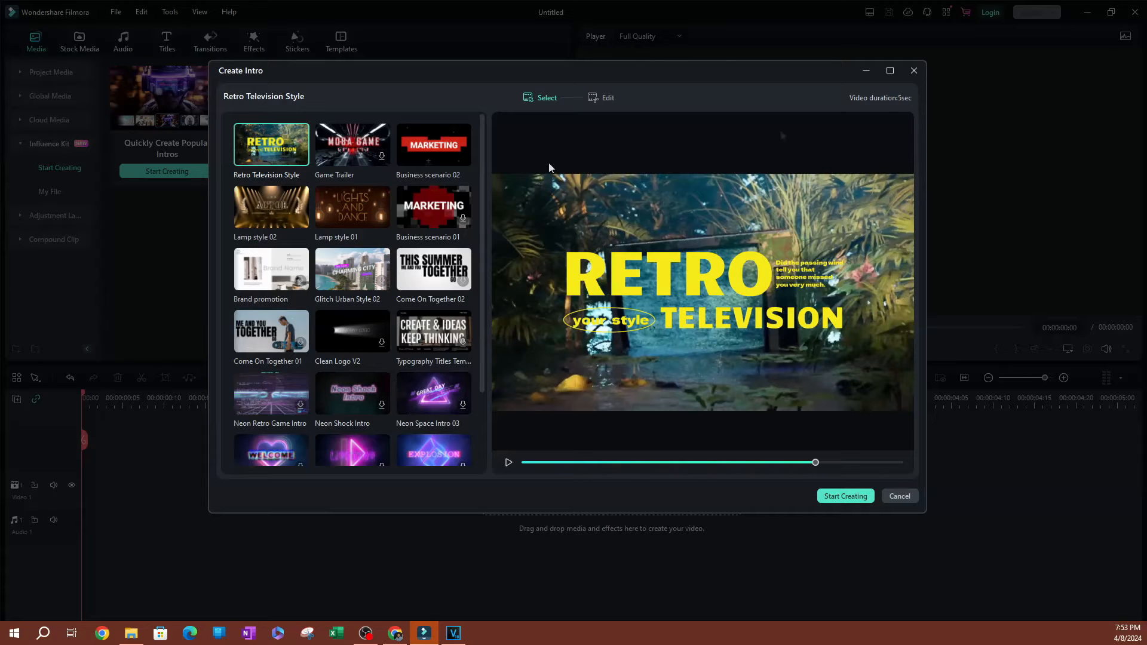
left_click(271, 206)
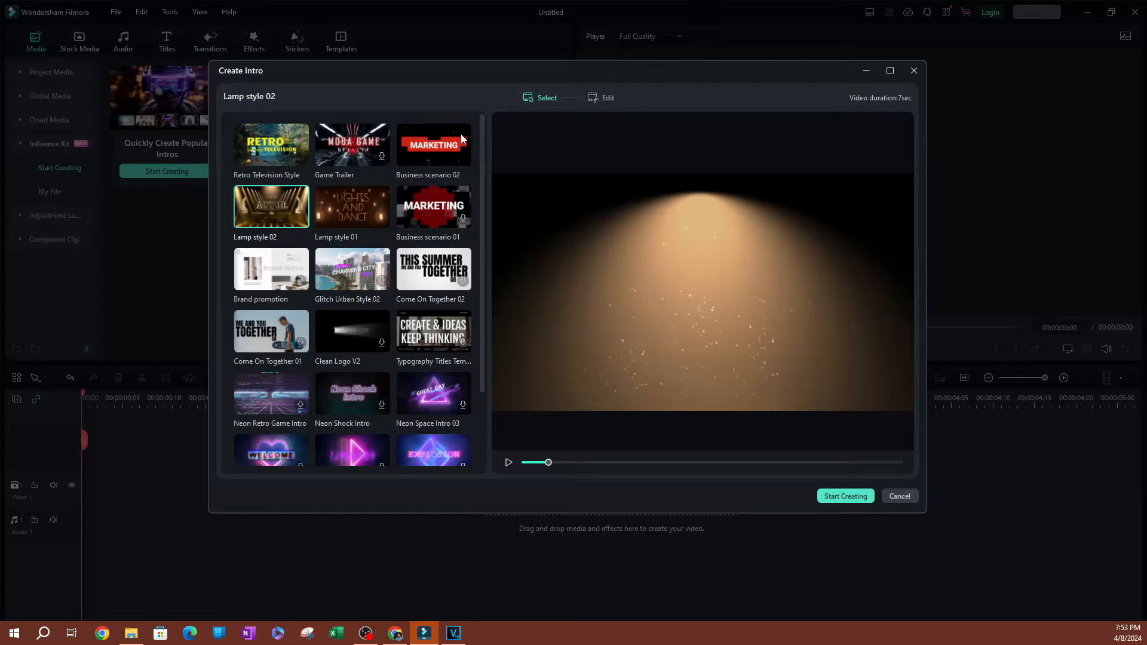
left_click(271, 144)
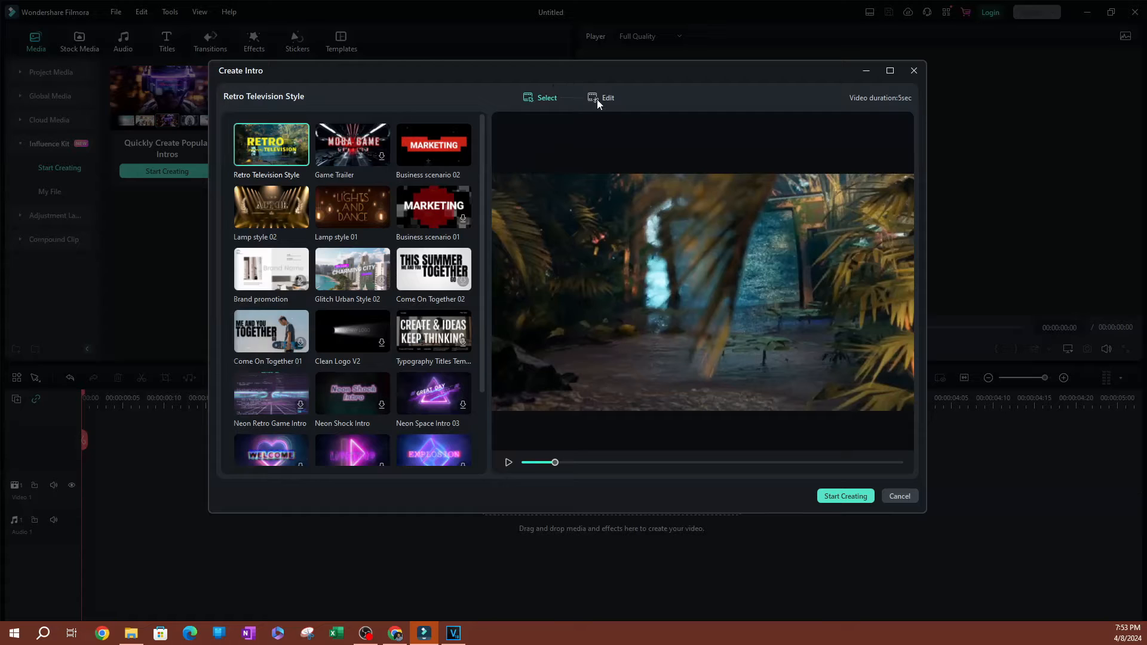
Add IMG_9673-min.jpg as the Retro Television Style intro's picture.
left_click(606, 97)
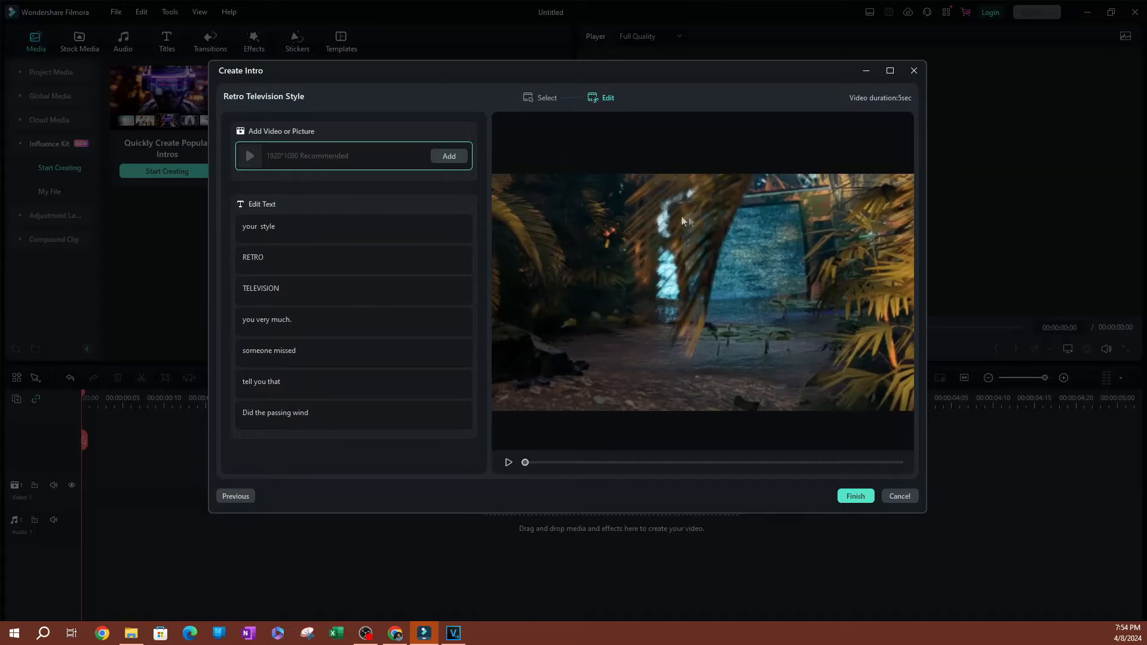
mouse_move(814, 401)
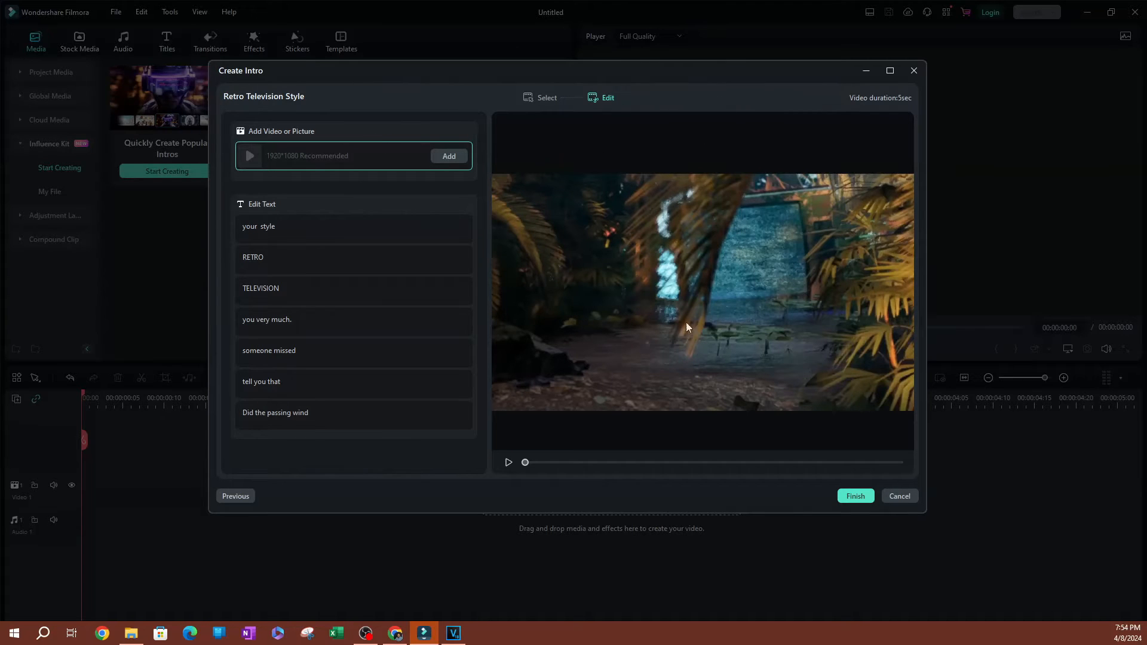
mouse_move(291, 171)
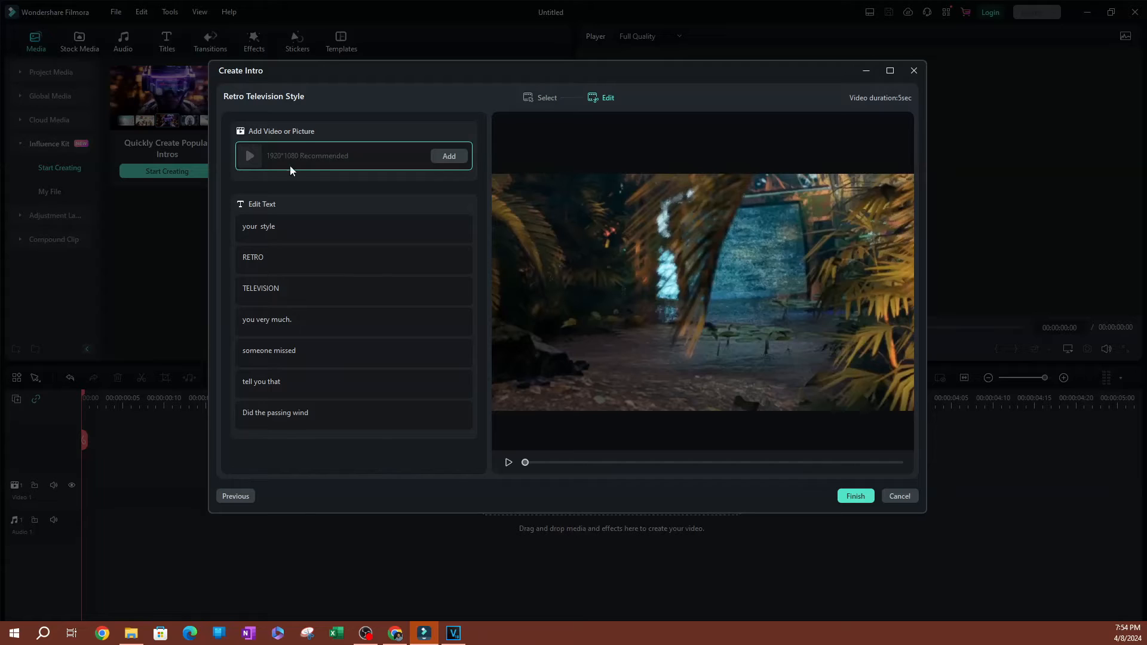
mouse_move(273, 173)
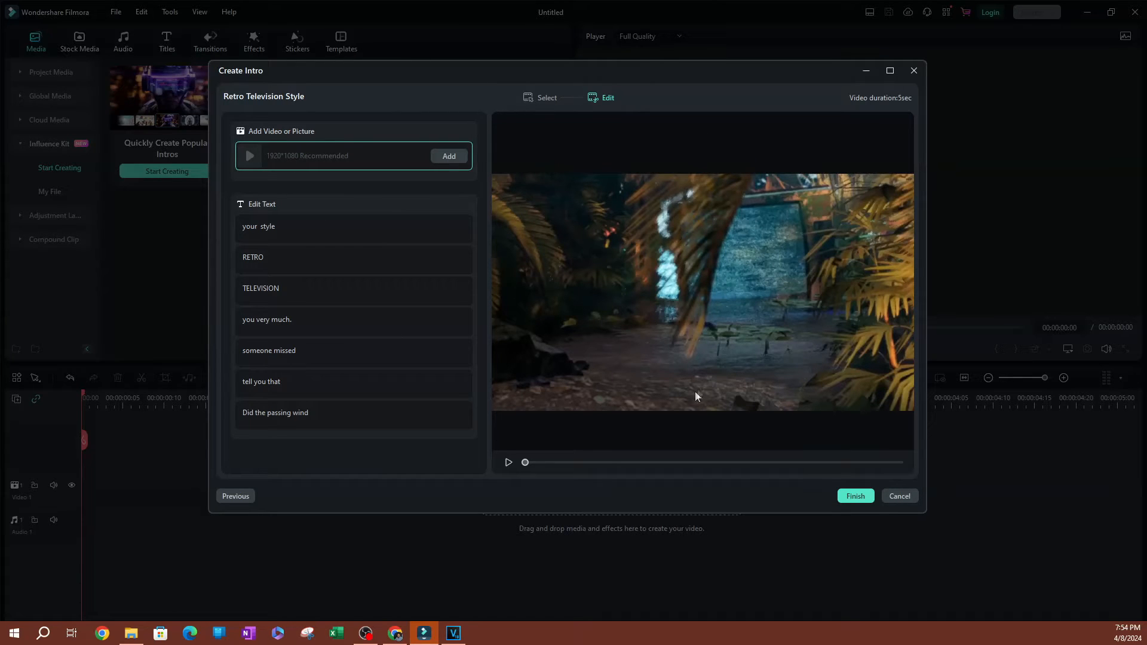
mouse_move(707, 193)
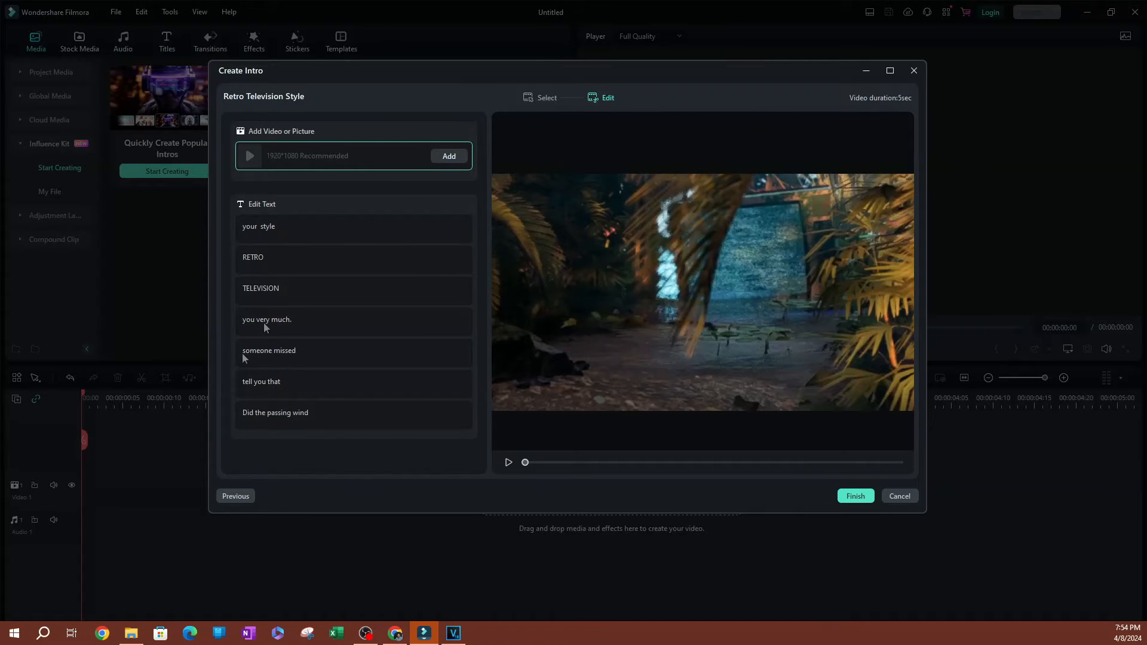
left_click(449, 156)
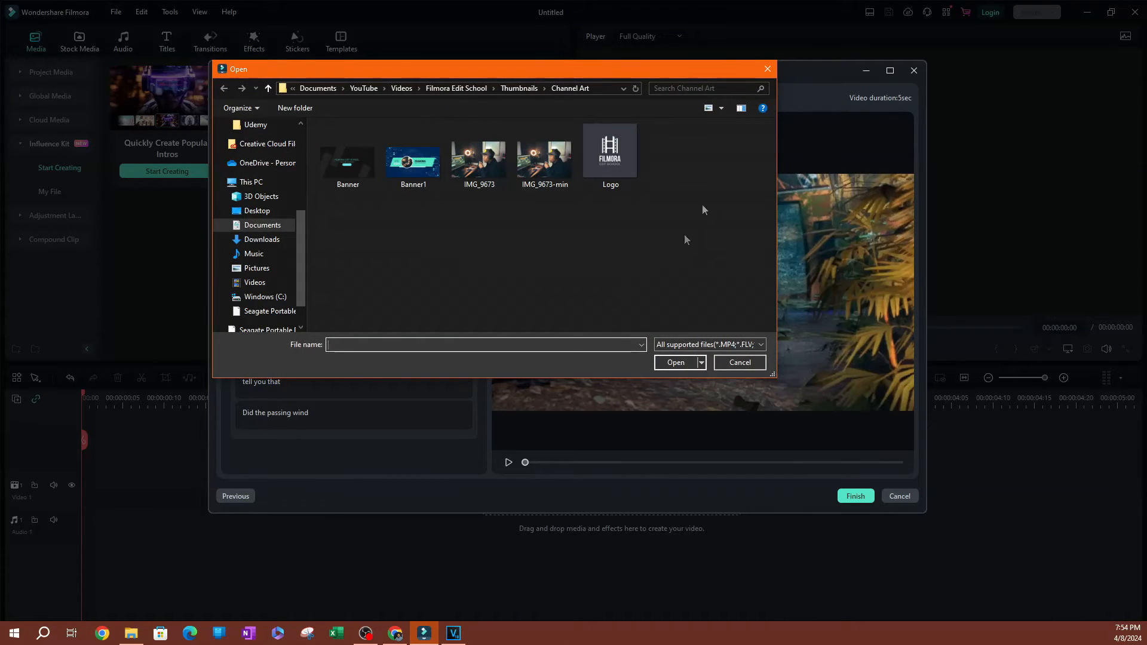
left_click(544, 152)
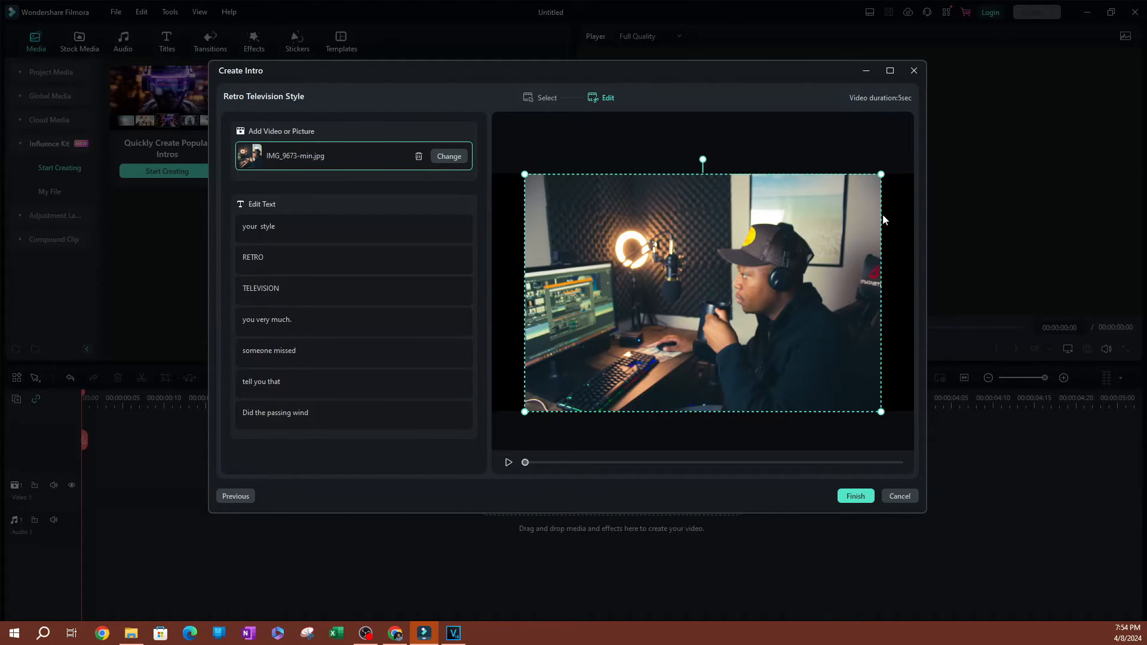
mouse_move(433, 215)
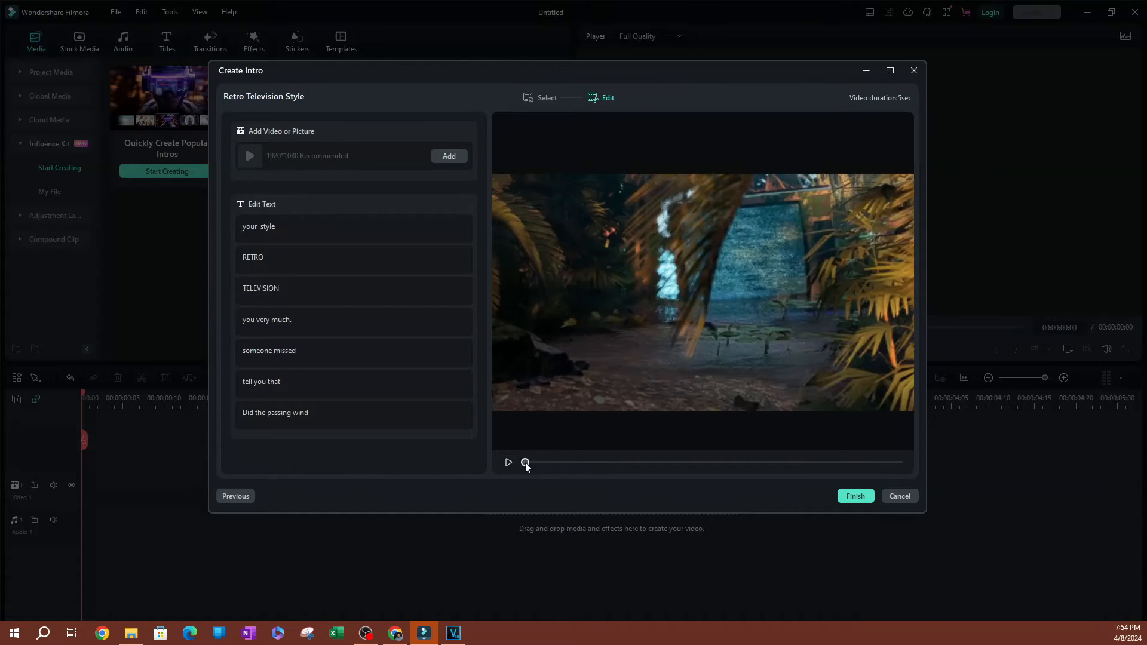
left_click_drag(525, 462, 581, 463)
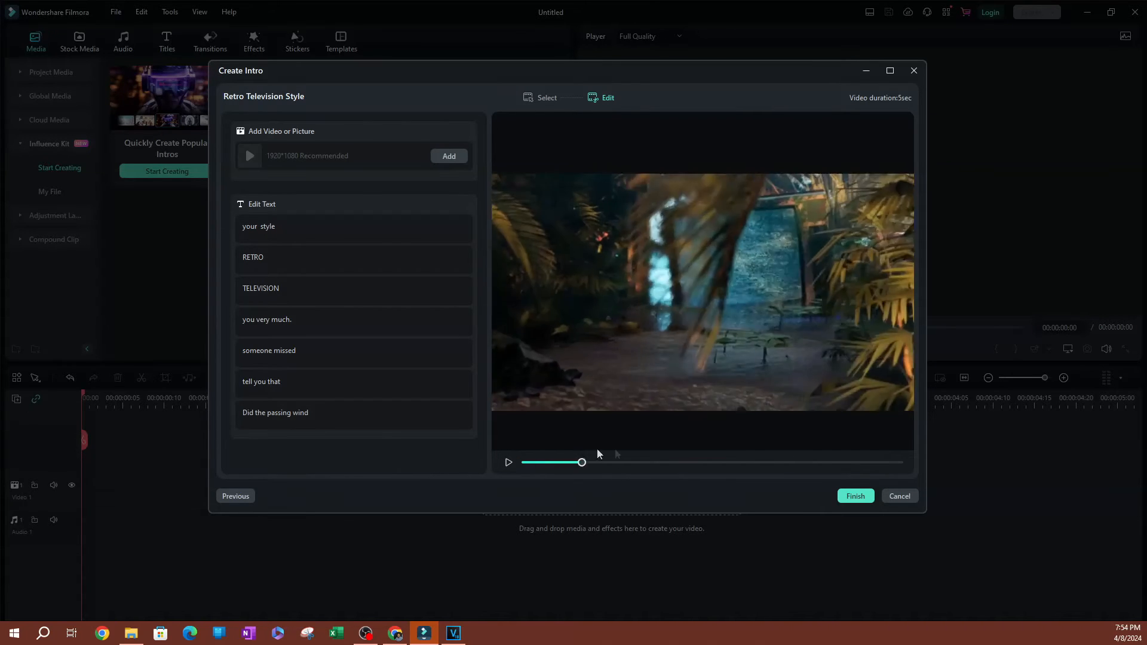
left_click(508, 463)
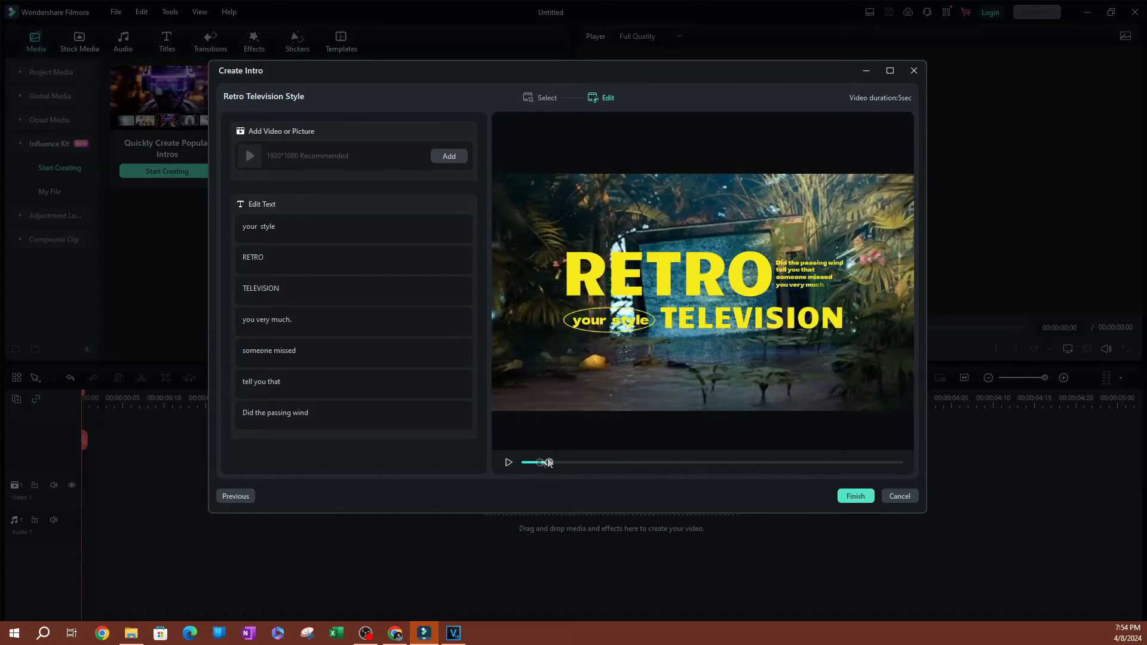
left_click_drag(541, 461, 642, 461)
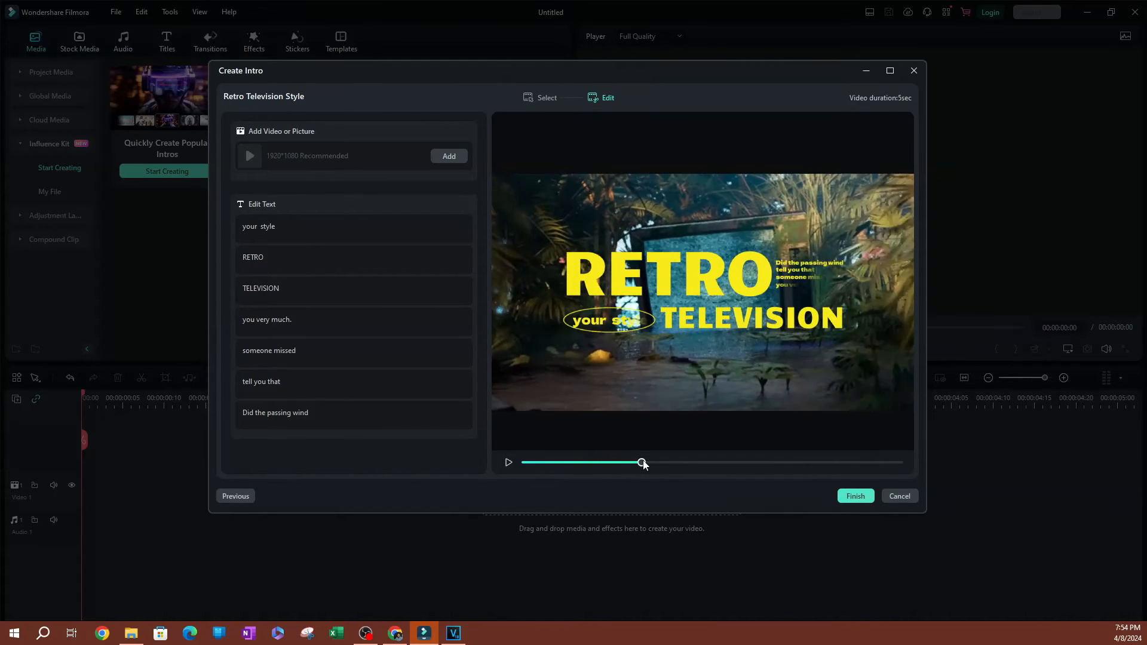
left_click_drag(642, 463, 681, 462)
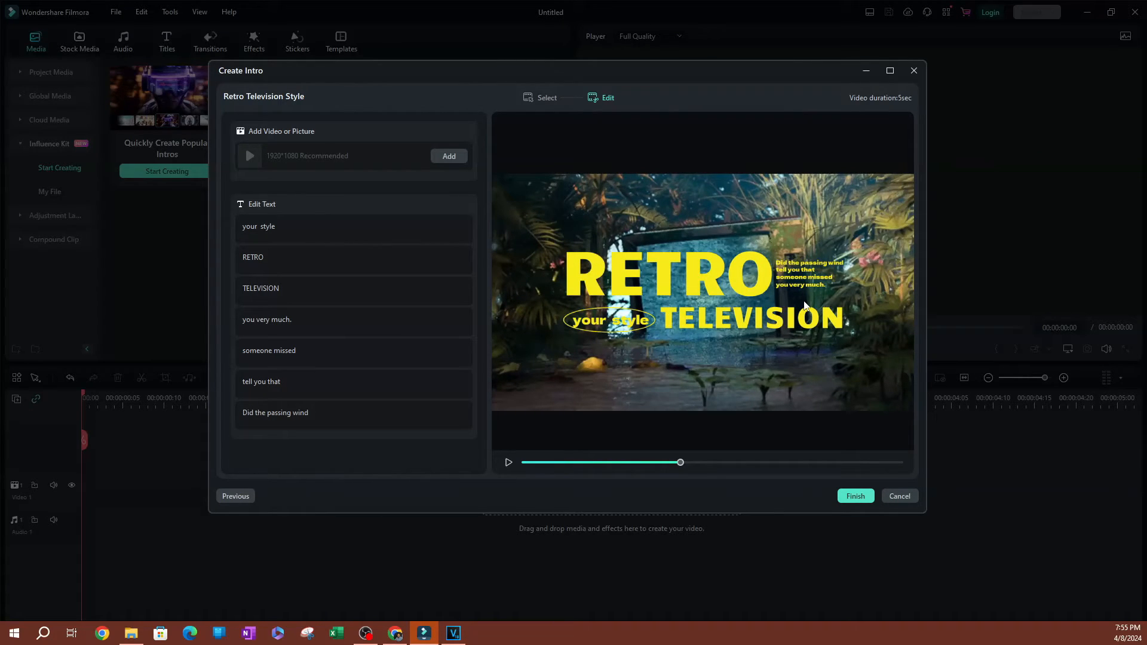
mouse_move(1002, 301)
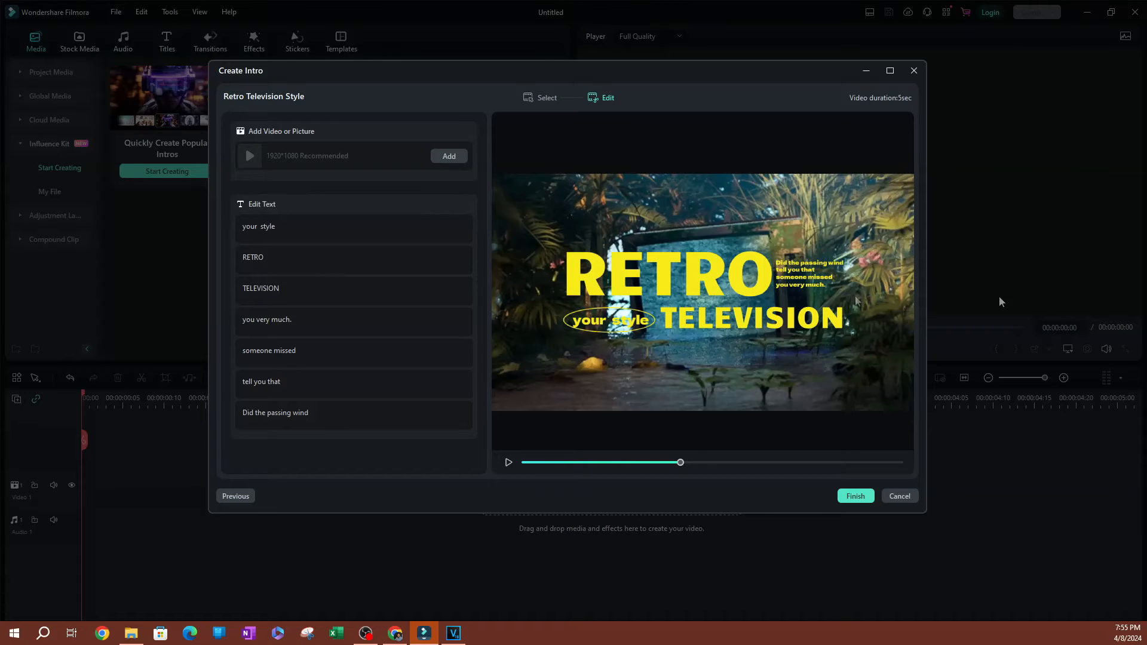
left_click_drag(680, 462, 802, 462)
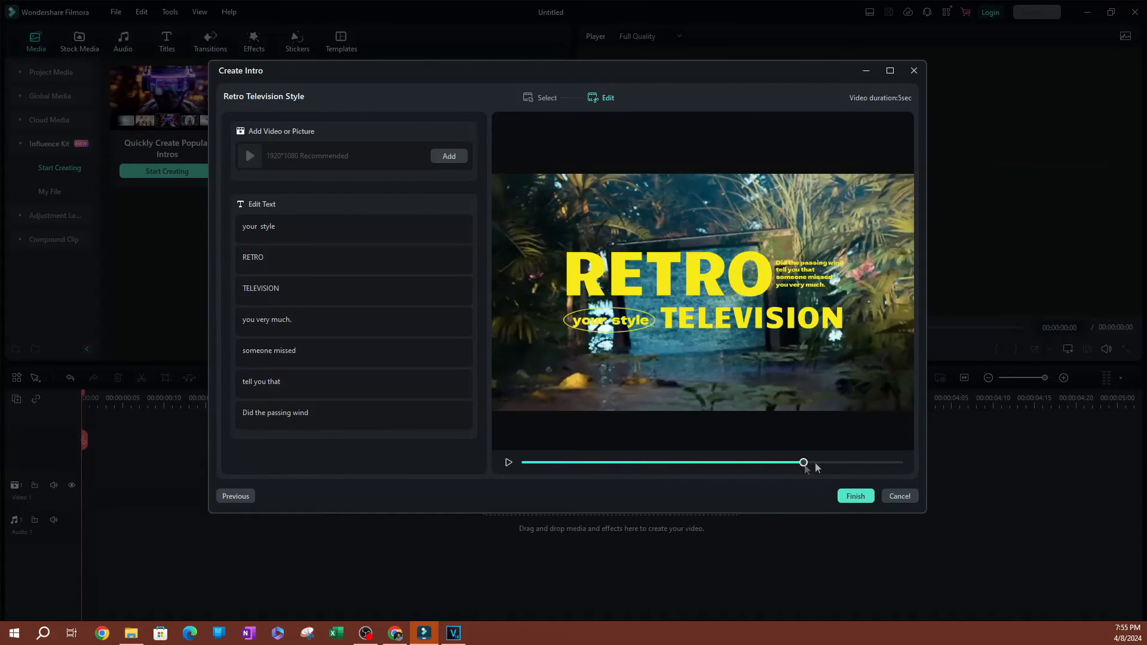
left_click_drag(803, 462, 749, 462)
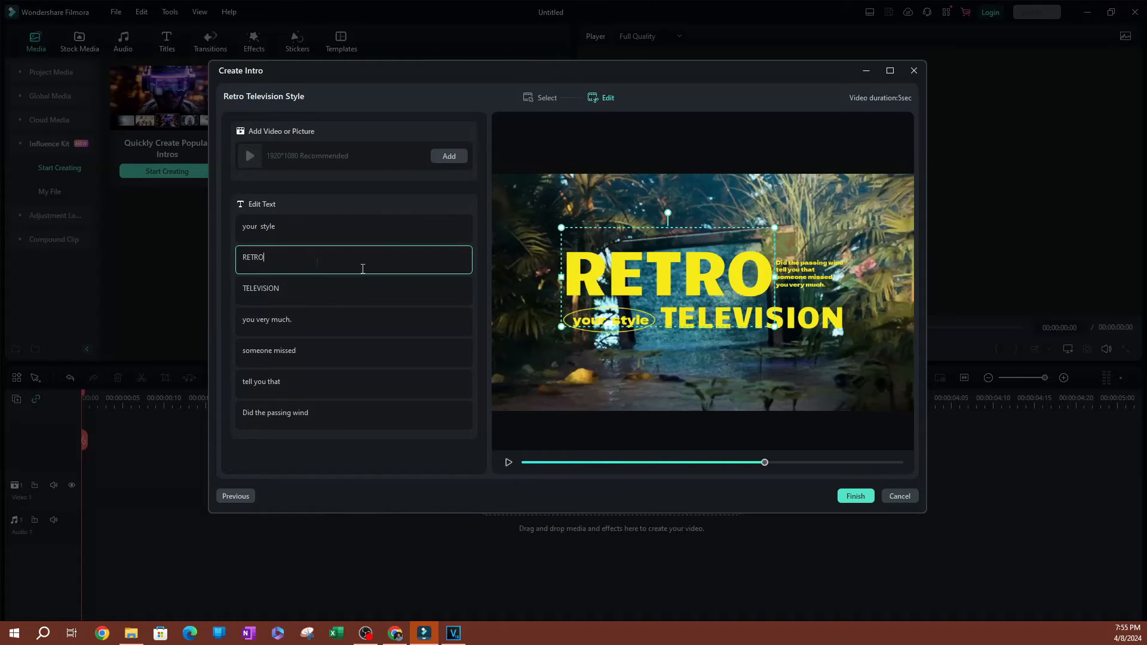
Retype the RETRO title as HELLO and place it above TELEVISION.
triple_click(252, 258)
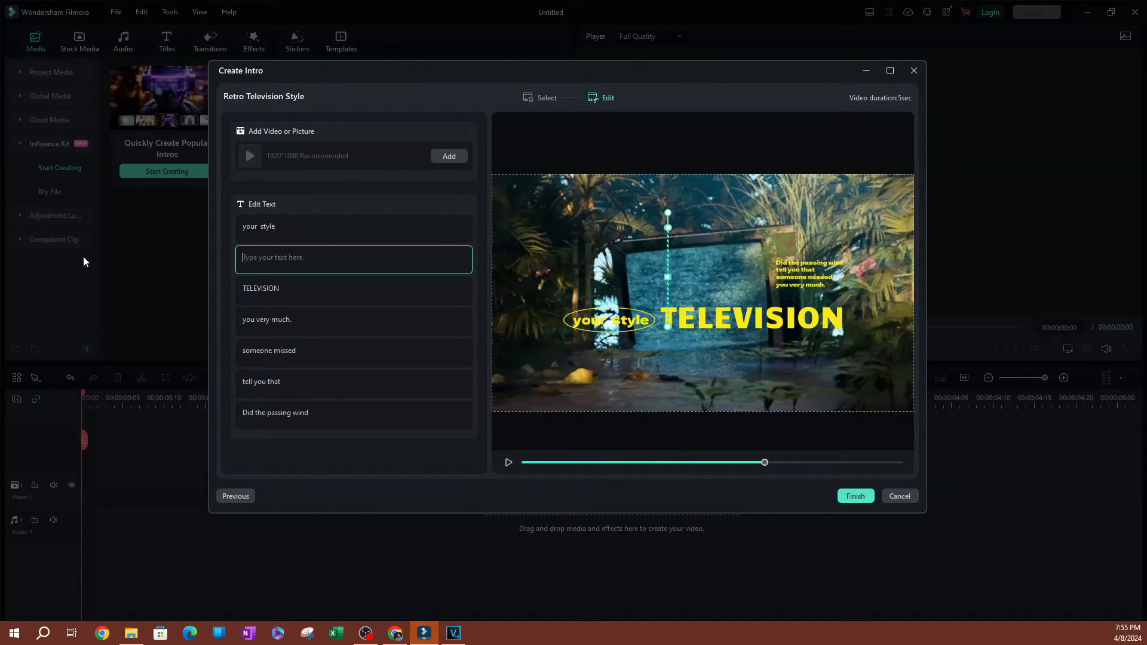
type("HEEL")
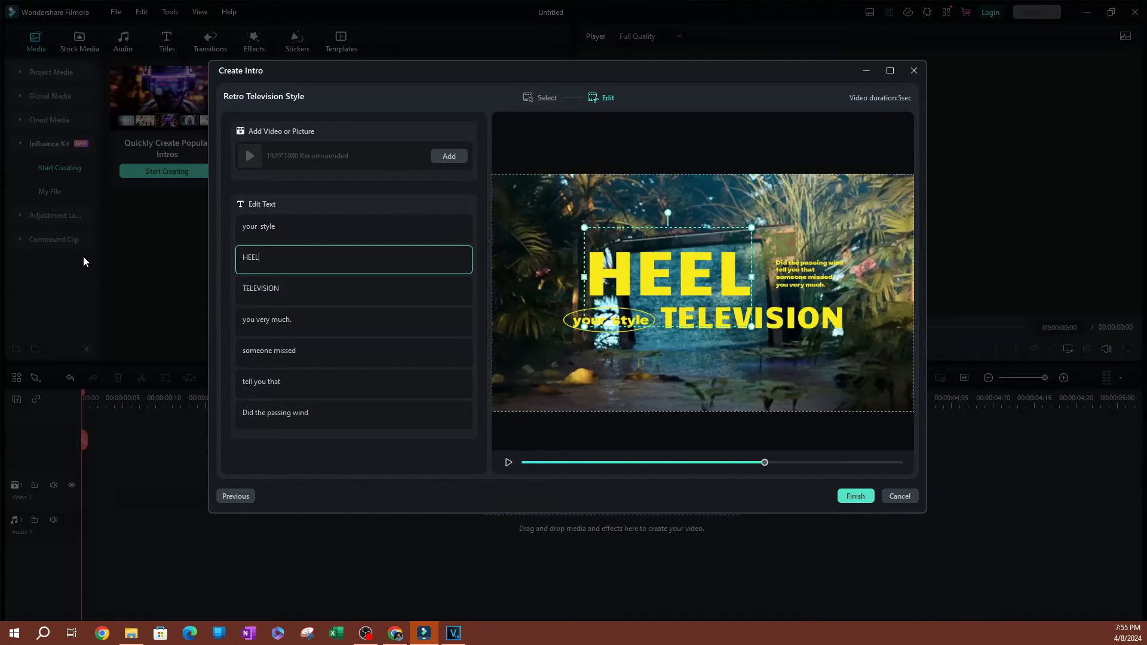
type("HELLO")
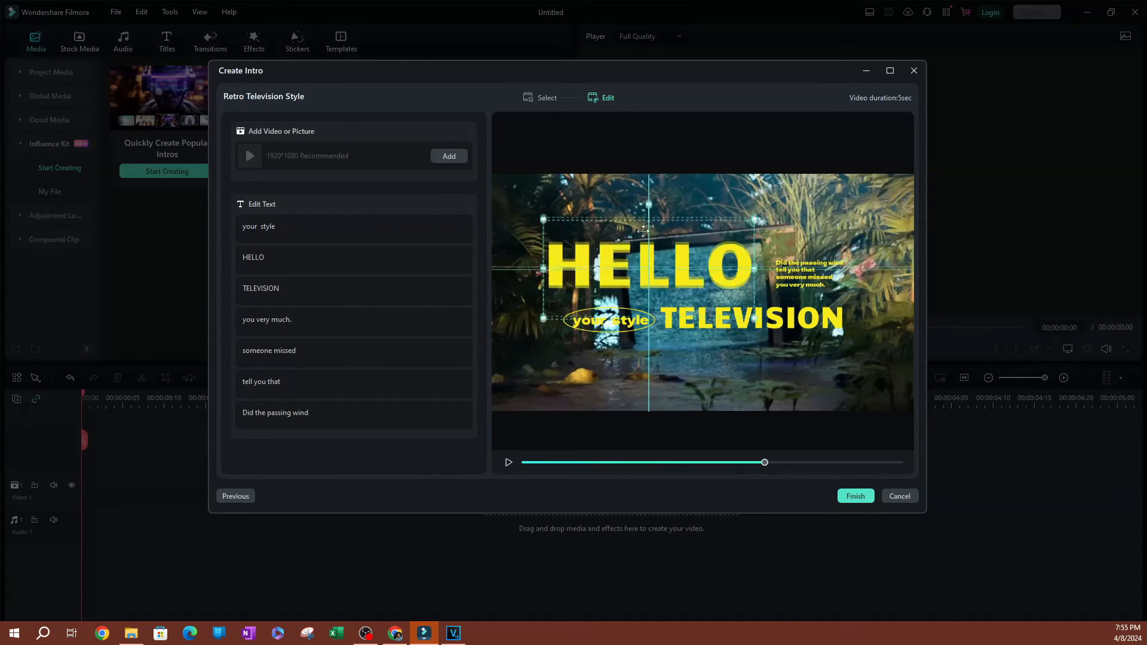
left_click_drag(643, 231, 665, 231)
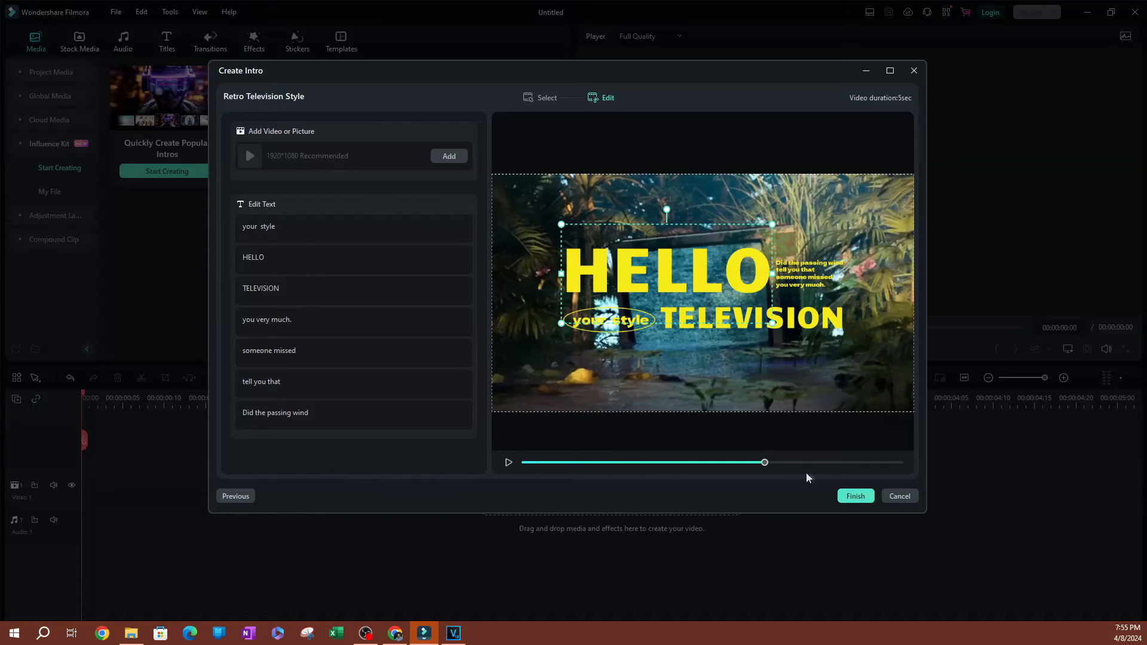
Finish the HELLO TELEVISION intro and reopen the Create Intro gallery.
left_click(855, 496)
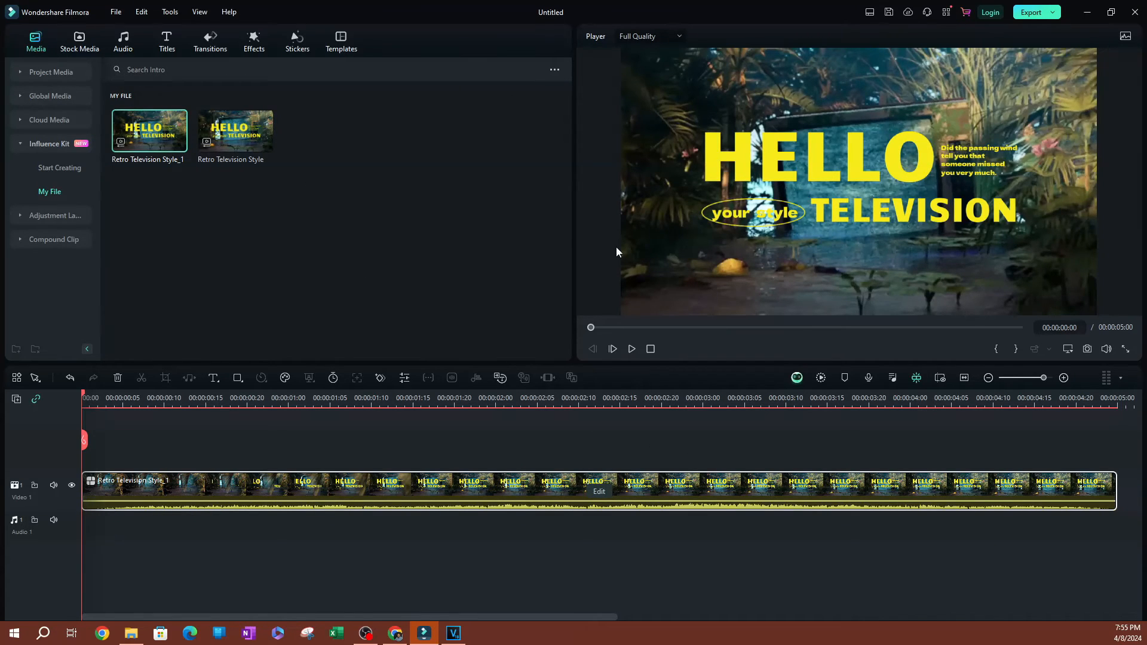
mouse_move(852, 240)
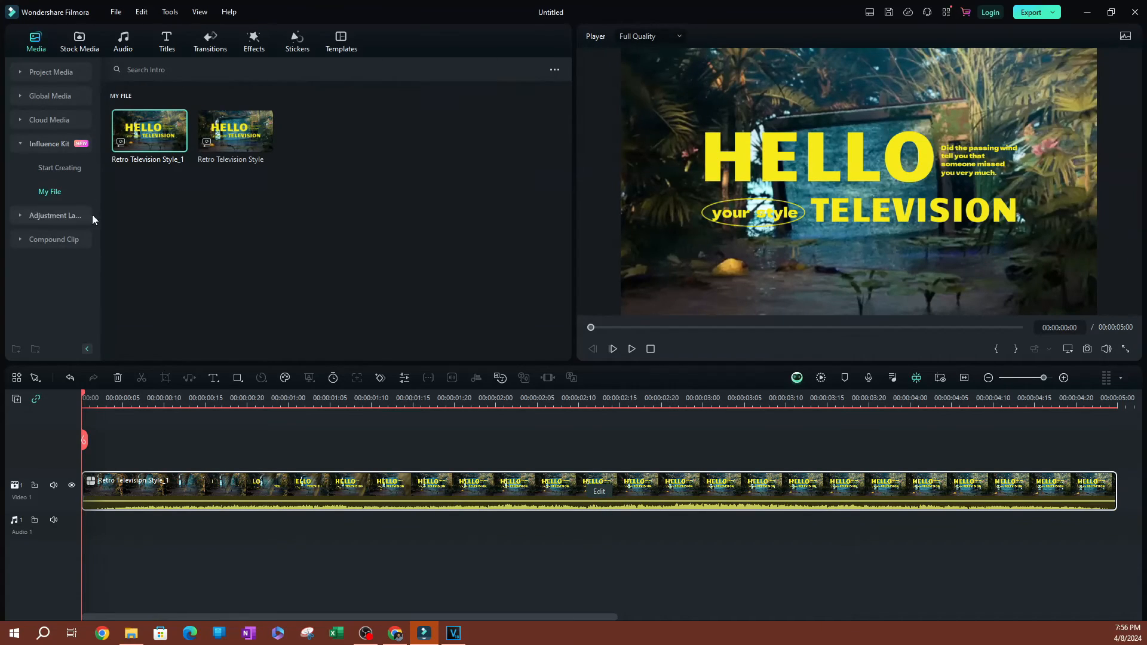
mouse_move(58, 192)
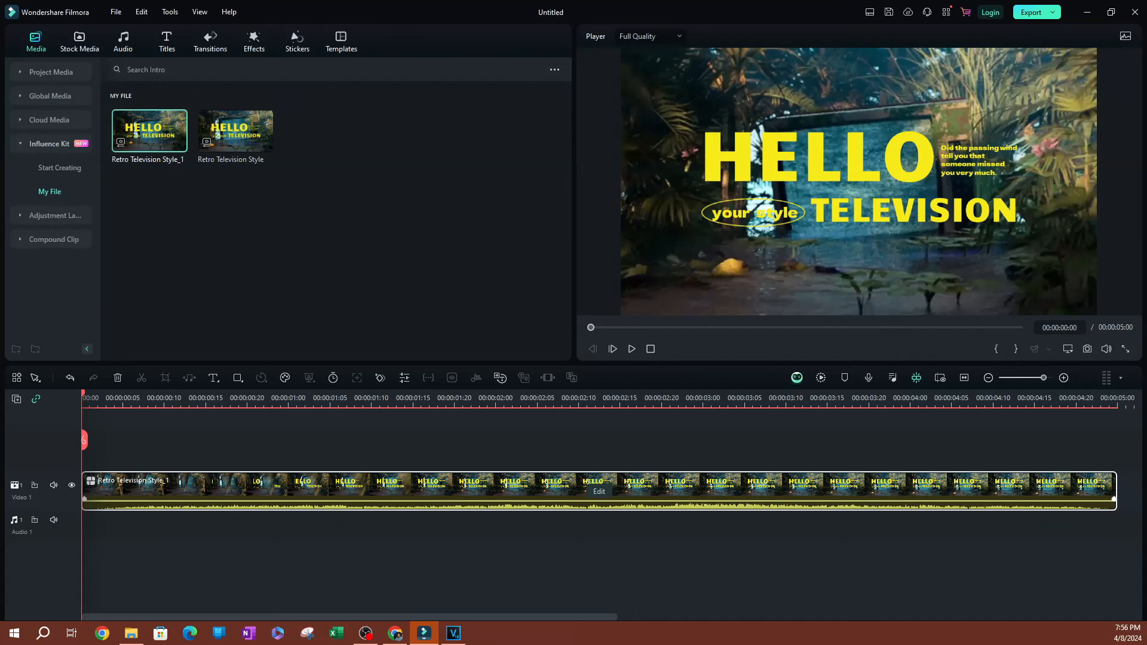
double_click(149, 130)
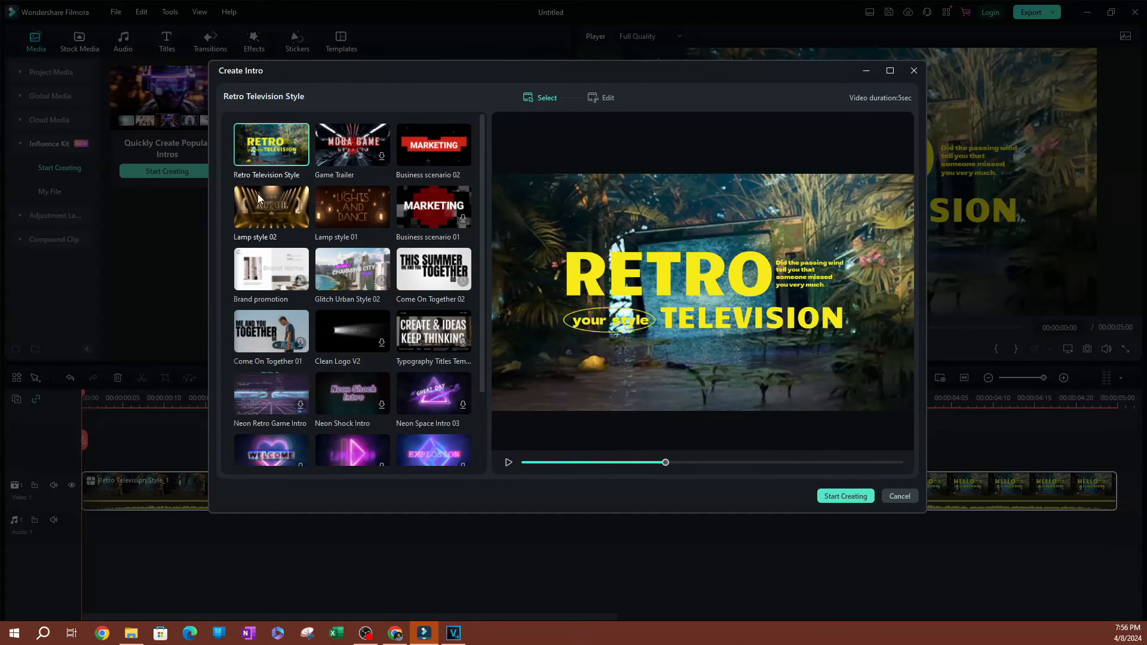
Select the Lamp style 02 template and scrub through its preview.
left_click(271, 206)
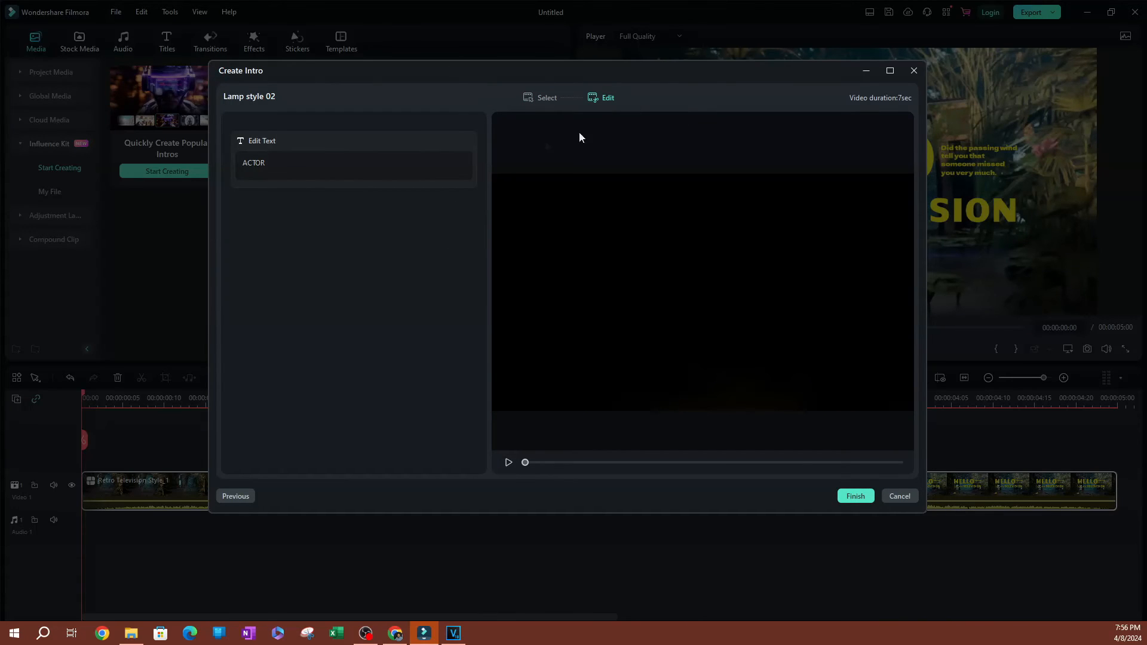
mouse_move(256, 103)
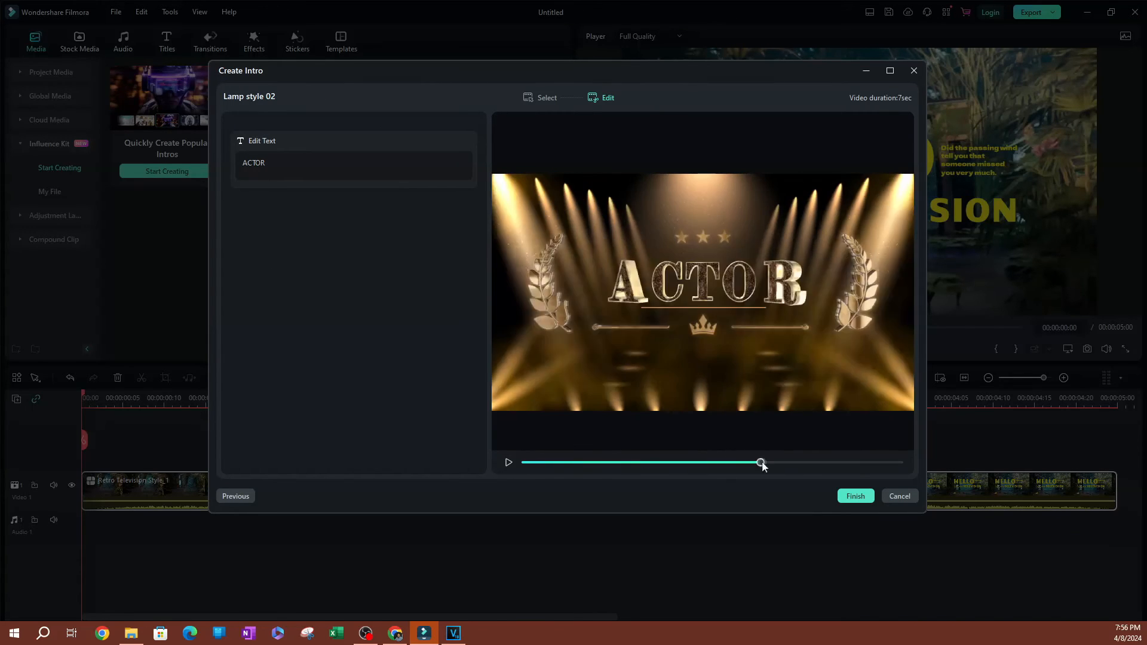
left_click_drag(760, 461, 765, 462)
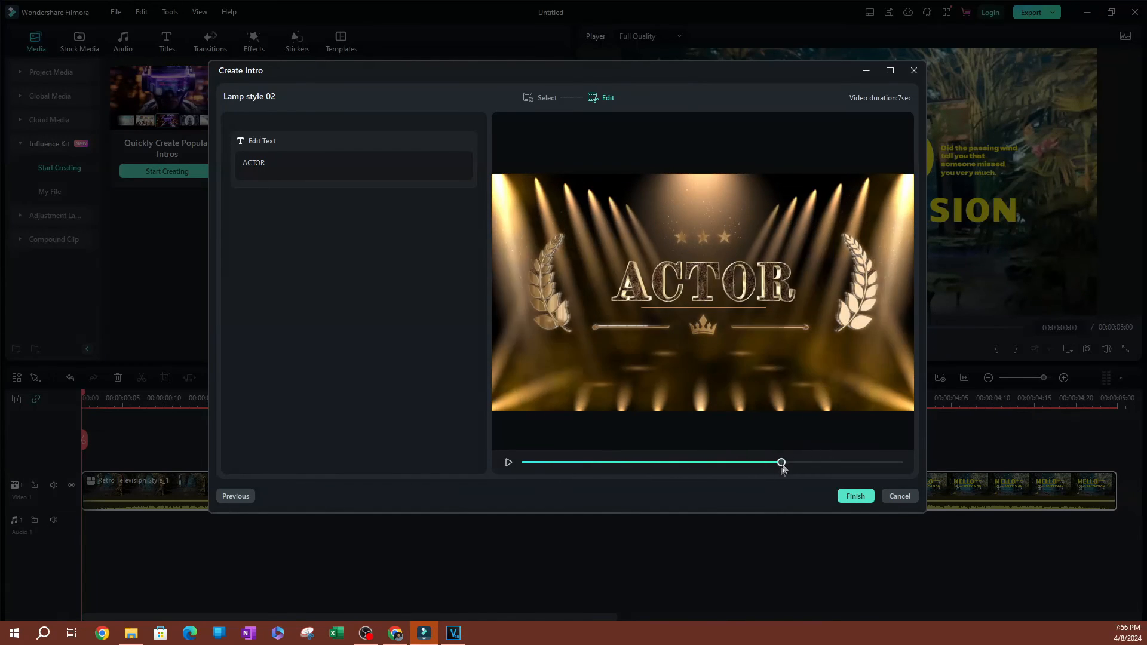
left_click_drag(782, 462, 821, 462)
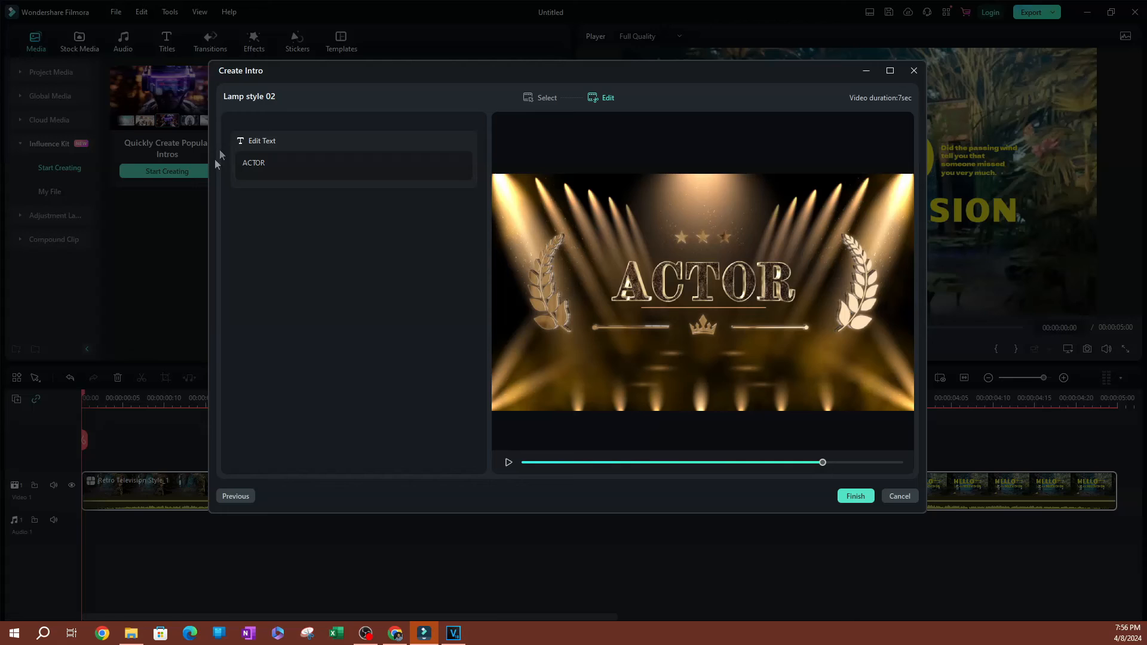
Change the ACTOR title to FILMORAG and return to the template gallery.
left_click(353, 162)
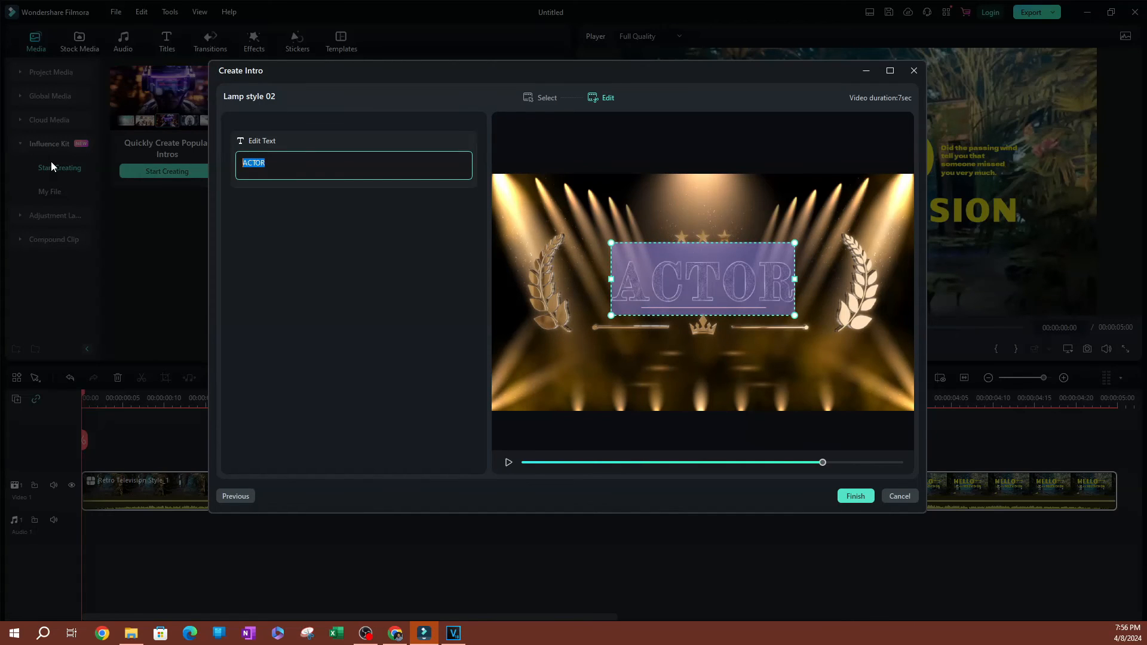
type("fiu")
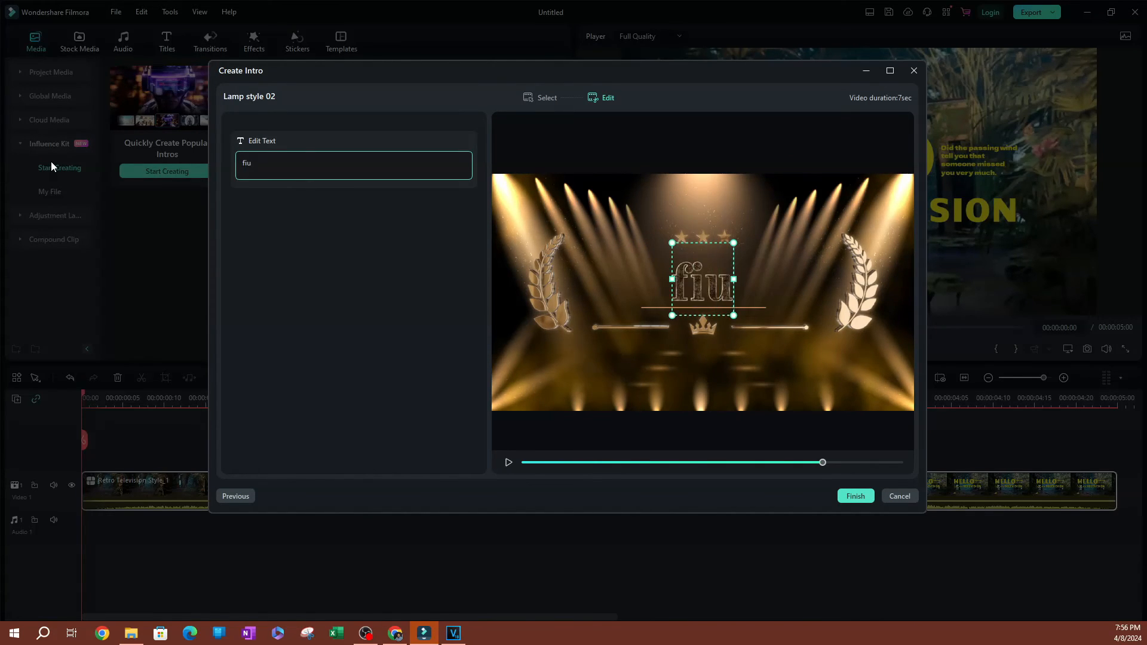
type("FILMORAGGHG")
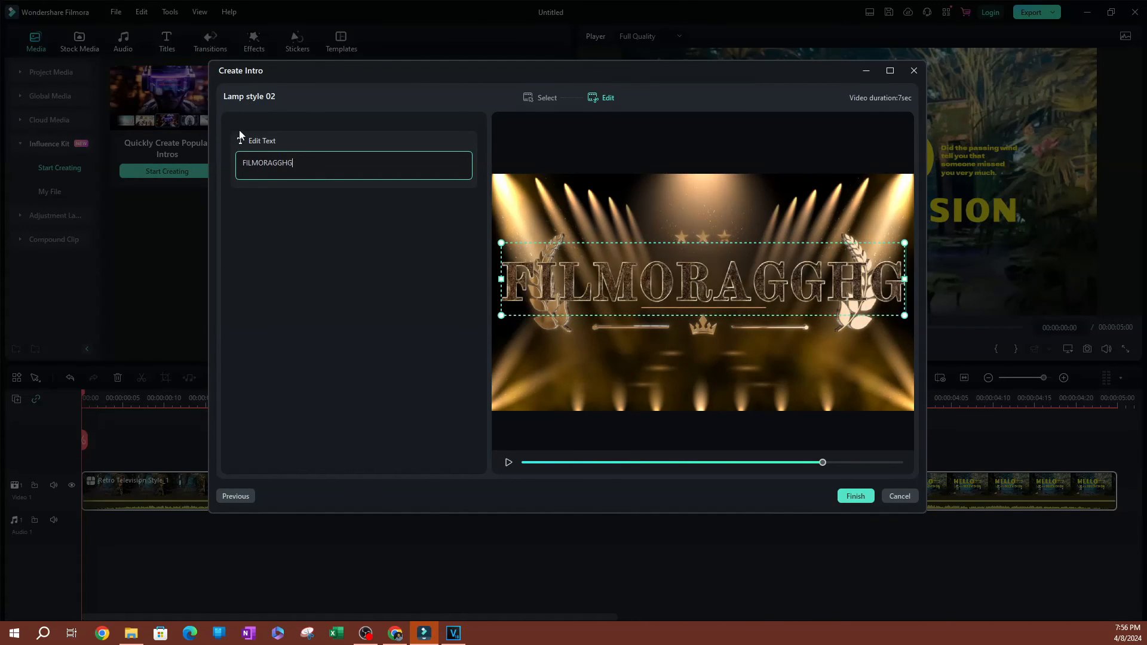
key("BackSpace")
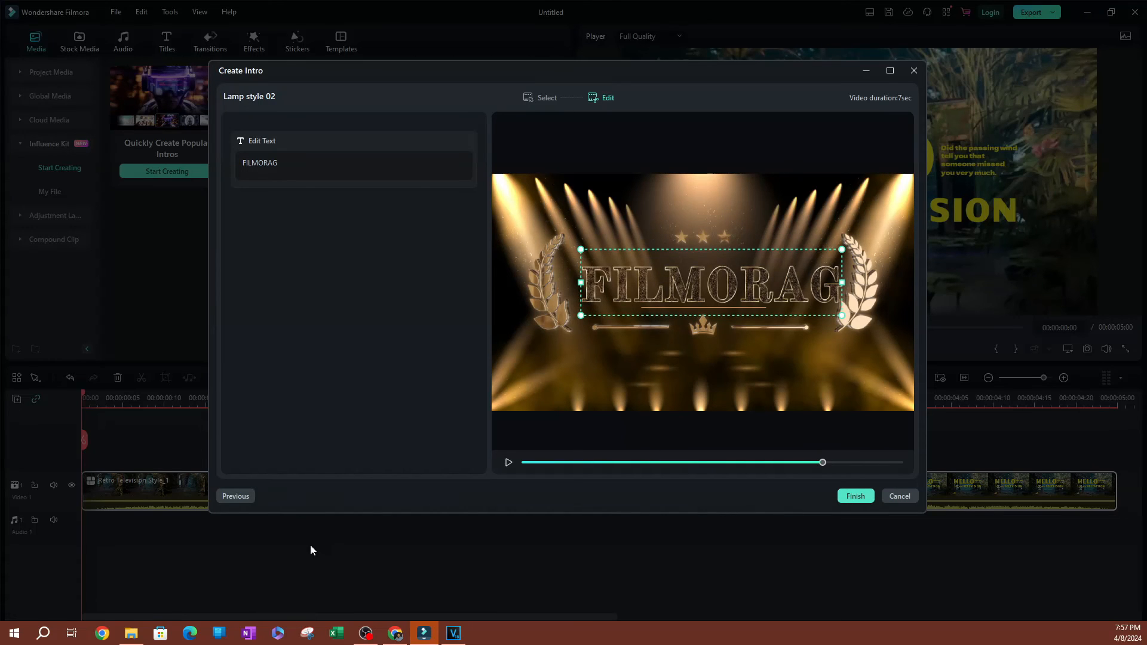
left_click(545, 97)
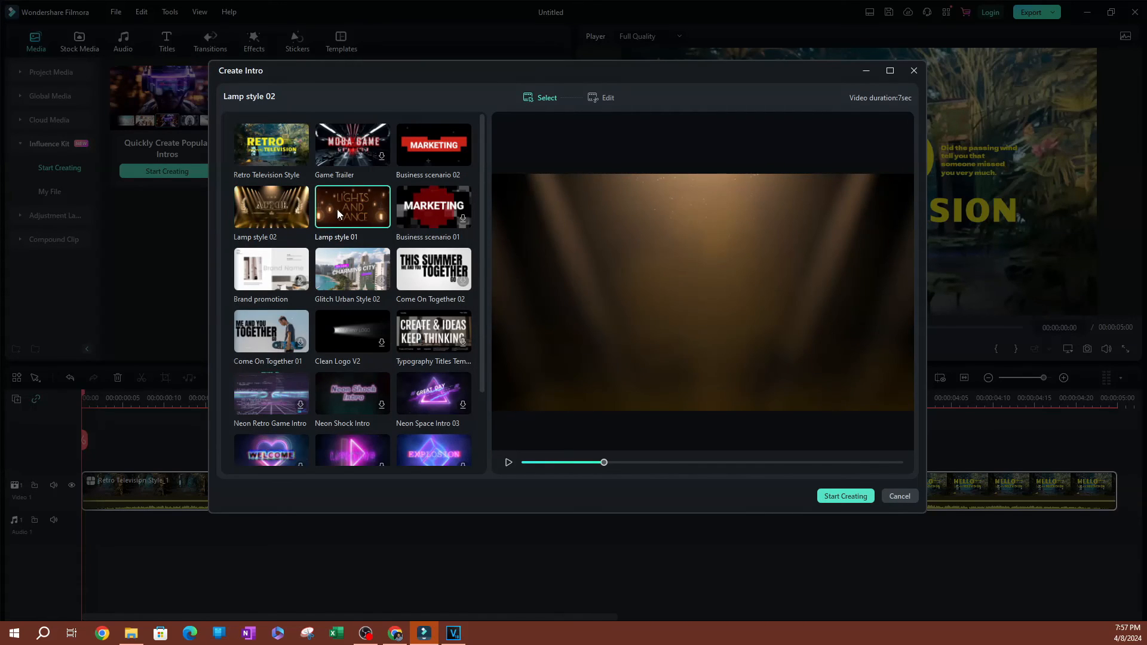
Pick Lamp style 01 and finish it onto the timeline and My File.
left_click(352, 207)
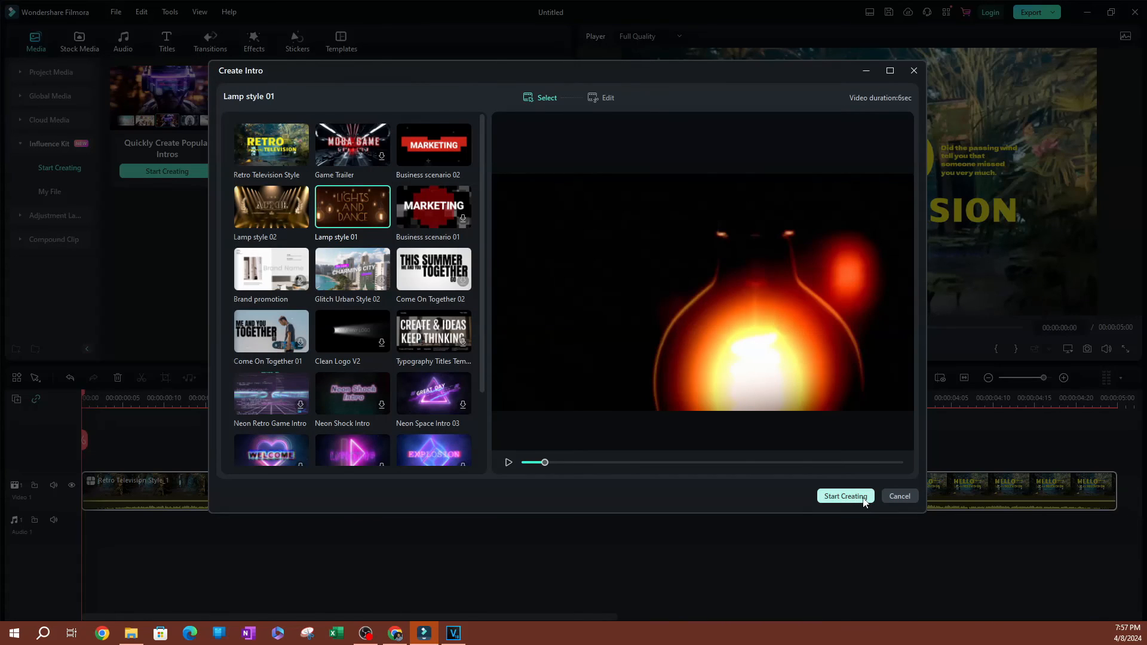
left_click(845, 496)
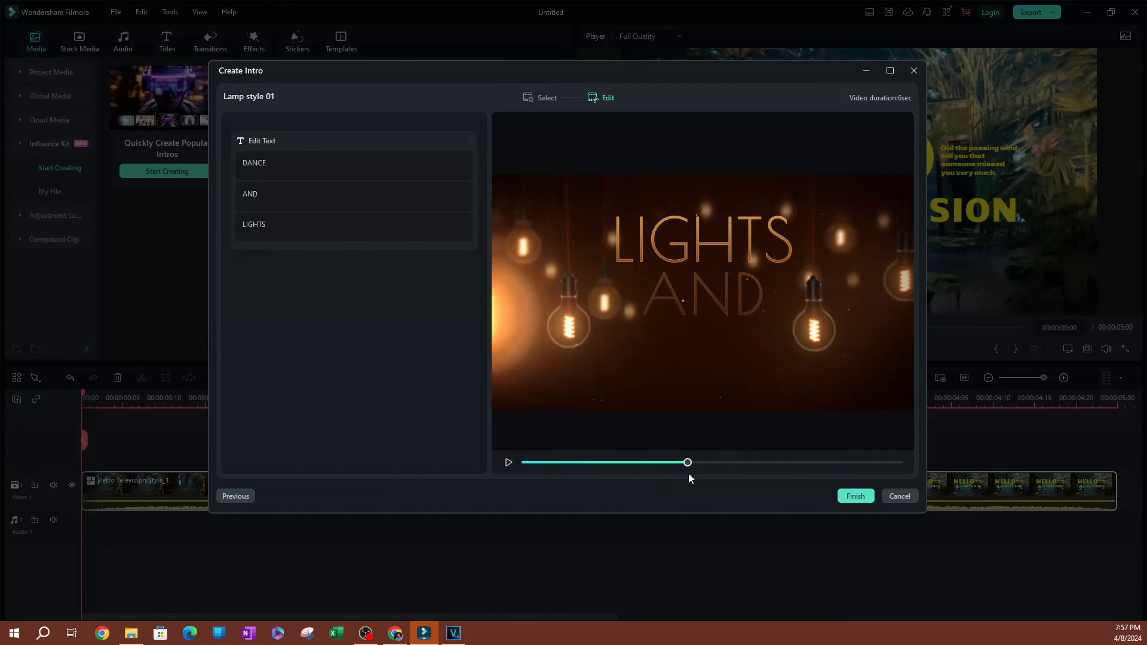
mouse_move(58, 302)
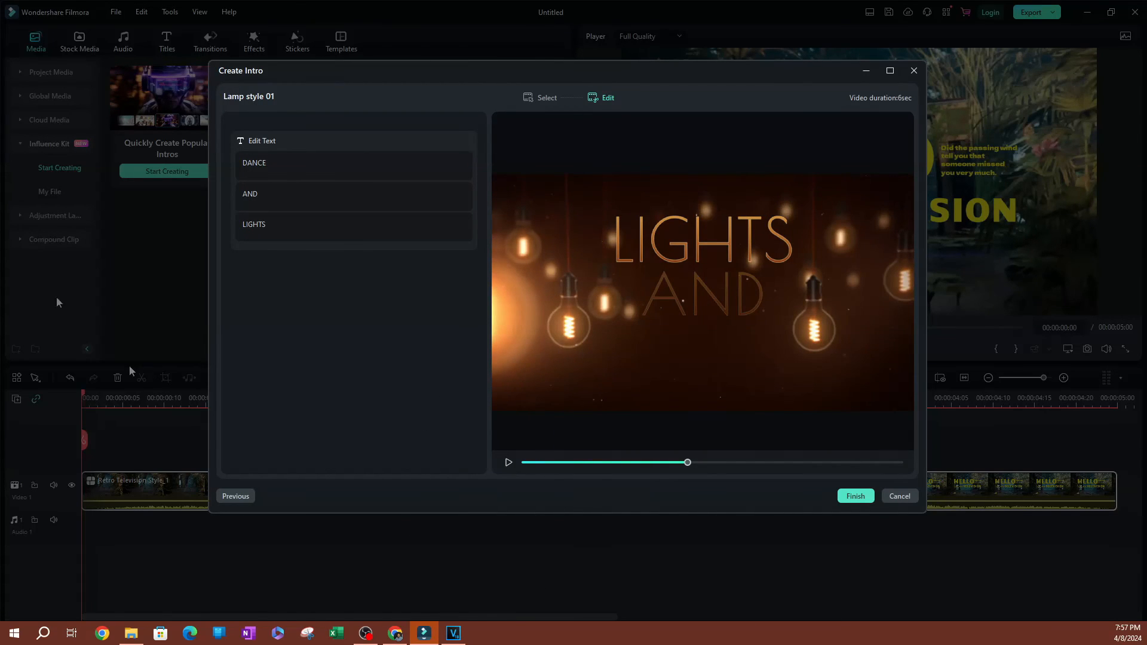
left_click(854, 495)
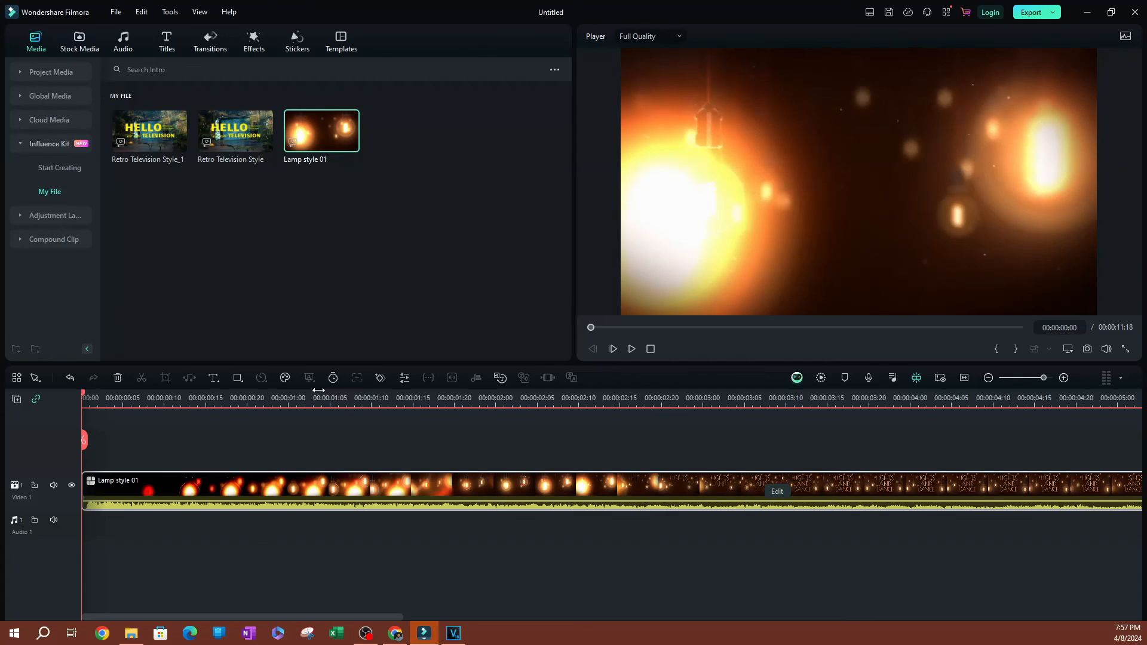
mouse_move(256, 407)
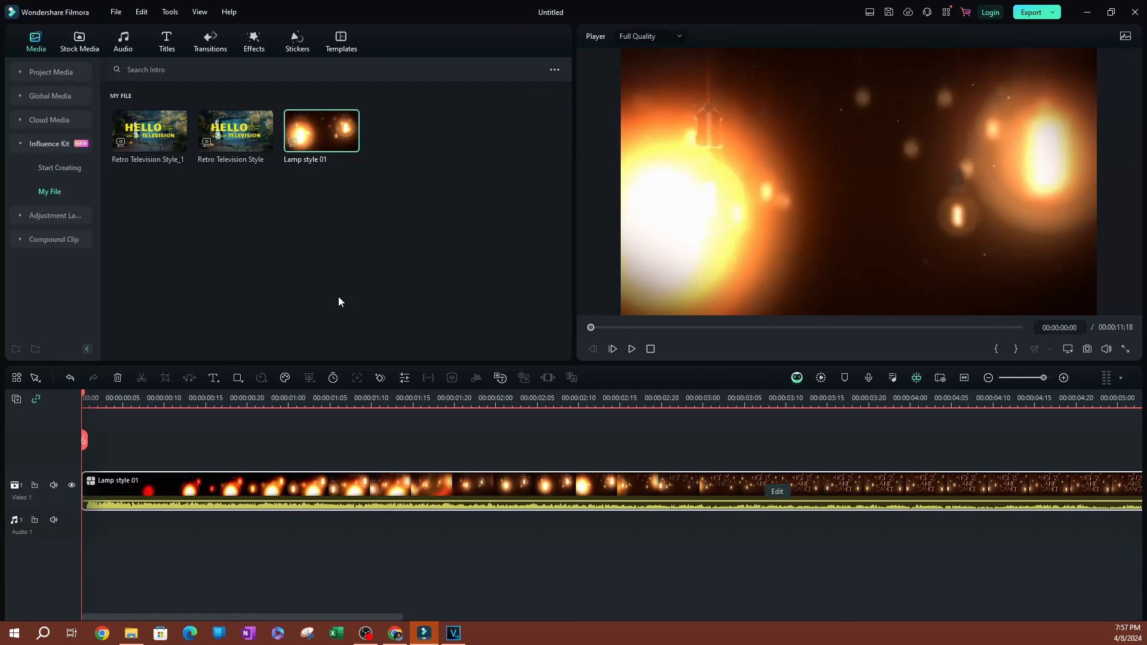
mouse_move(336, 304)
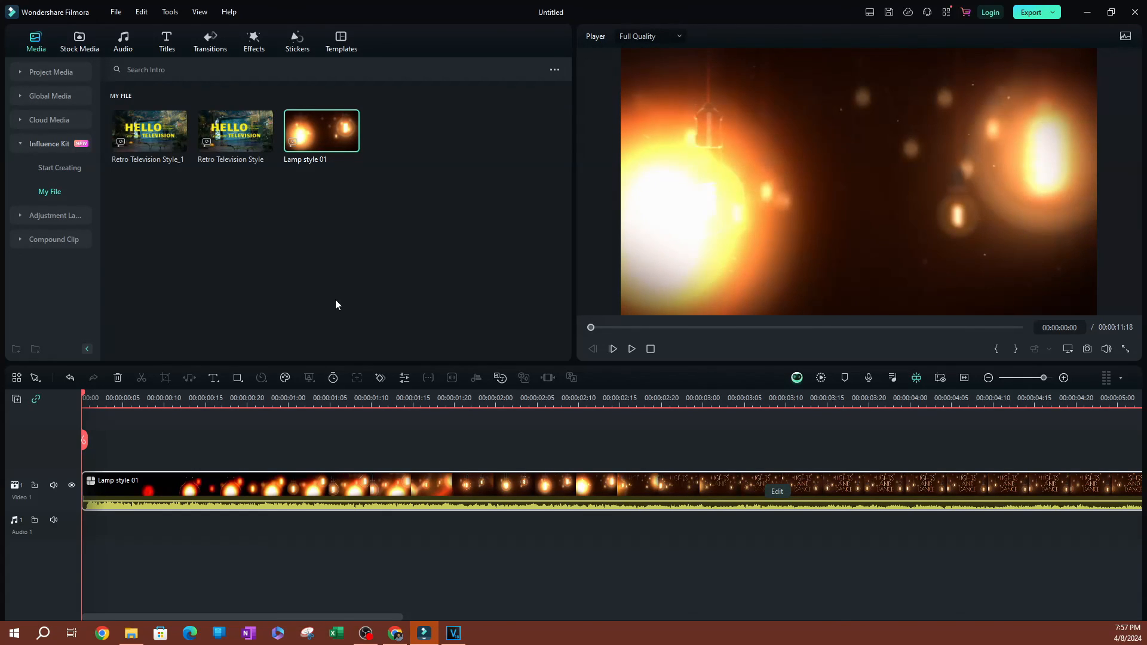